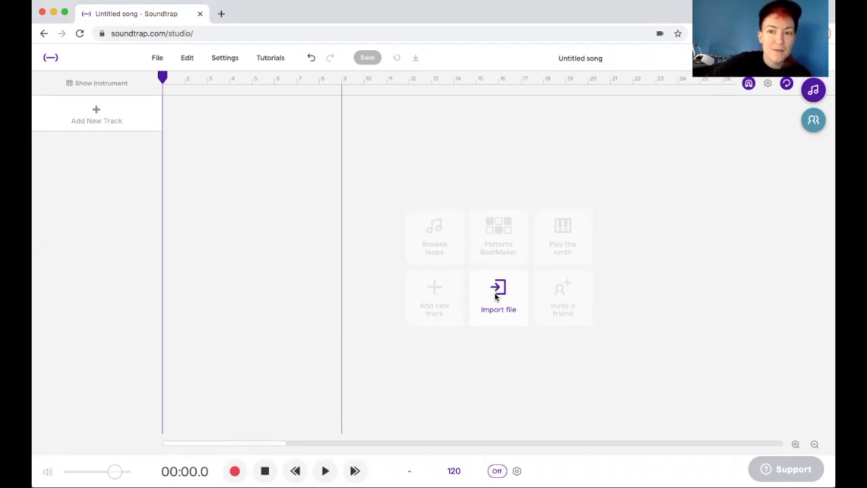
pyautogui.moveTo(562, 234)
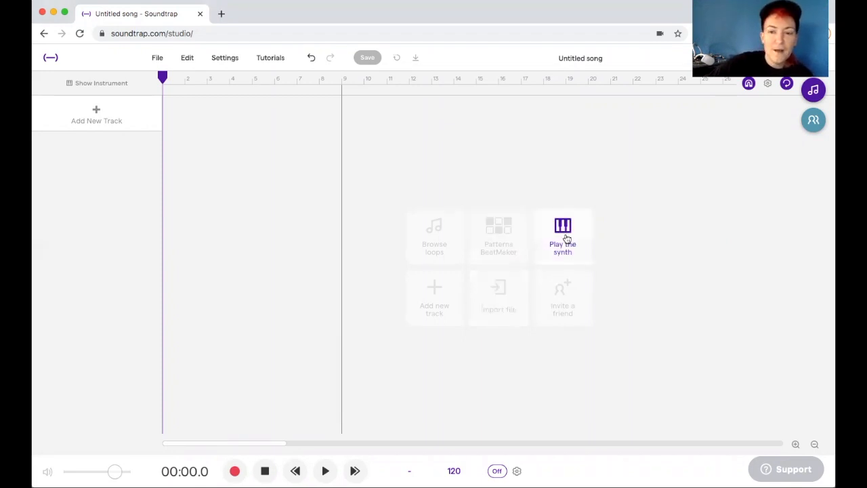
pyautogui.moveTo(617, 213)
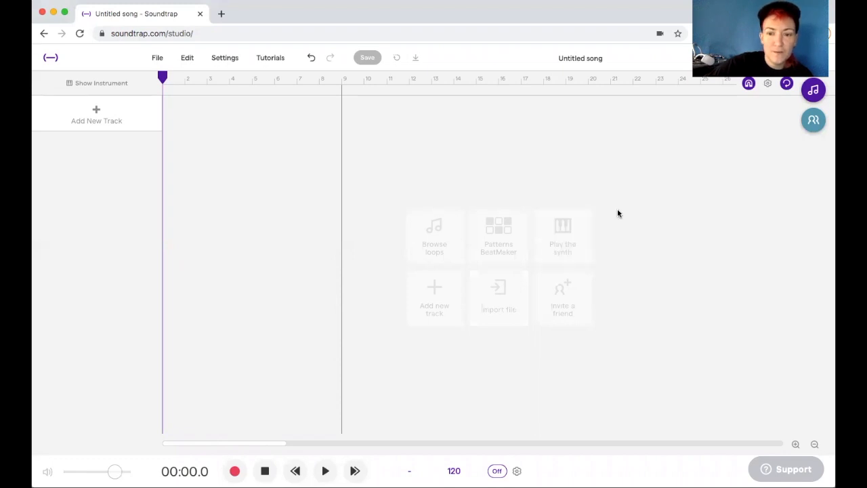
pyautogui.moveTo(562, 233)
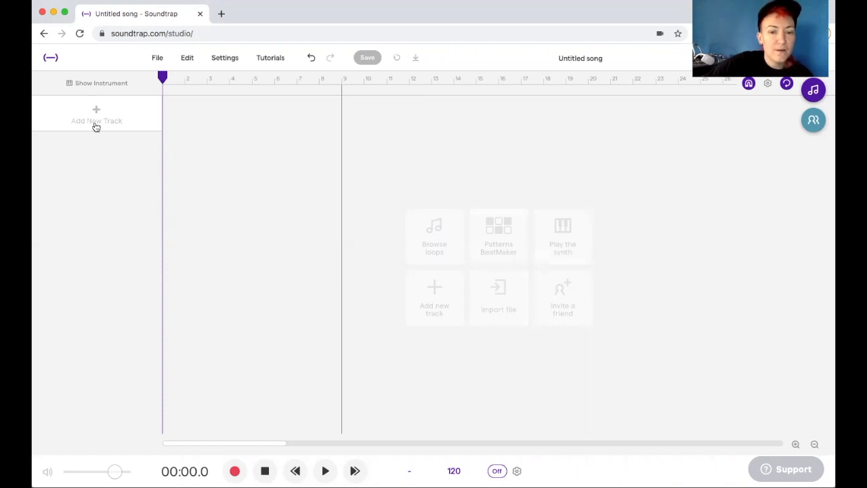
# Add a new Grand Piano instrument track to the song.
pyautogui.click(96, 115)
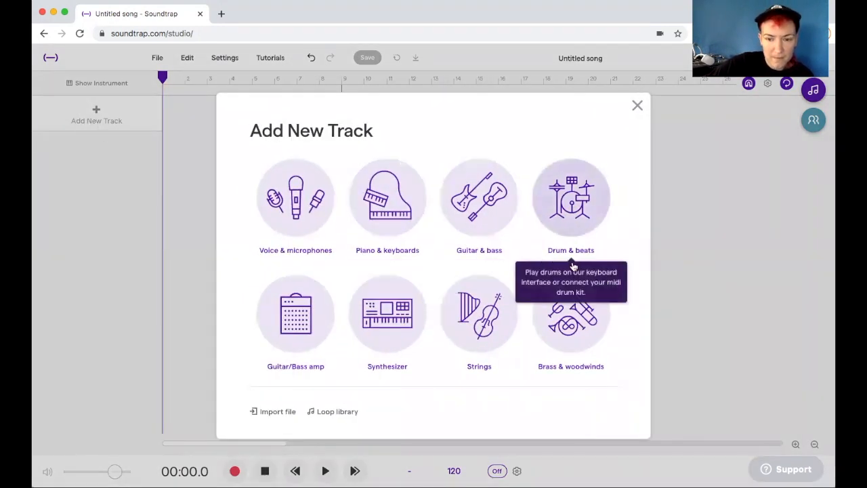
pyautogui.moveTo(387, 198)
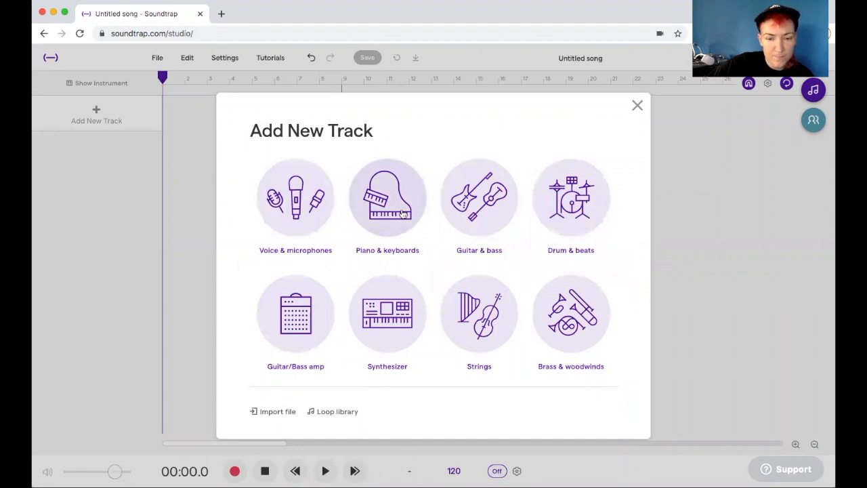
pyautogui.moveTo(387, 199)
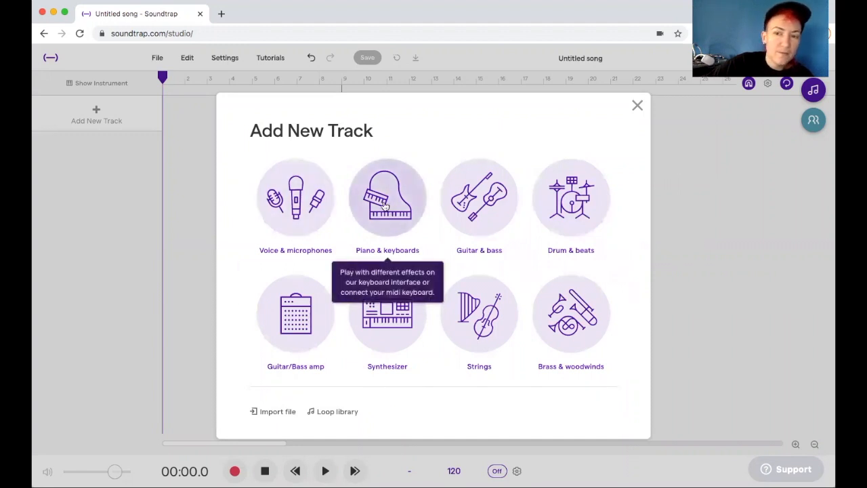
pyautogui.moveTo(388, 202)
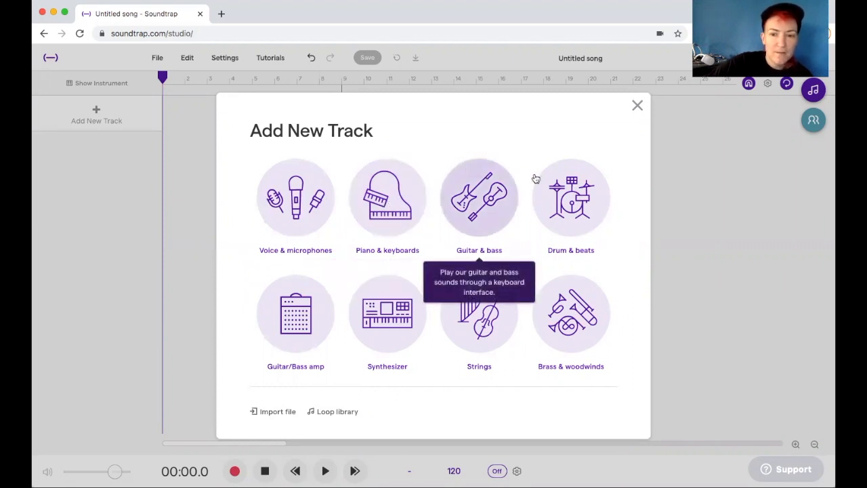
pyautogui.moveTo(349, 257)
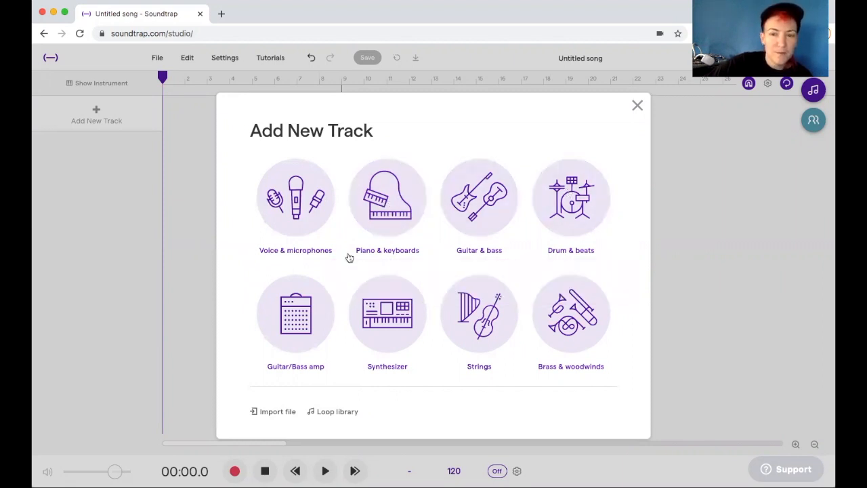
pyautogui.moveTo(388, 313)
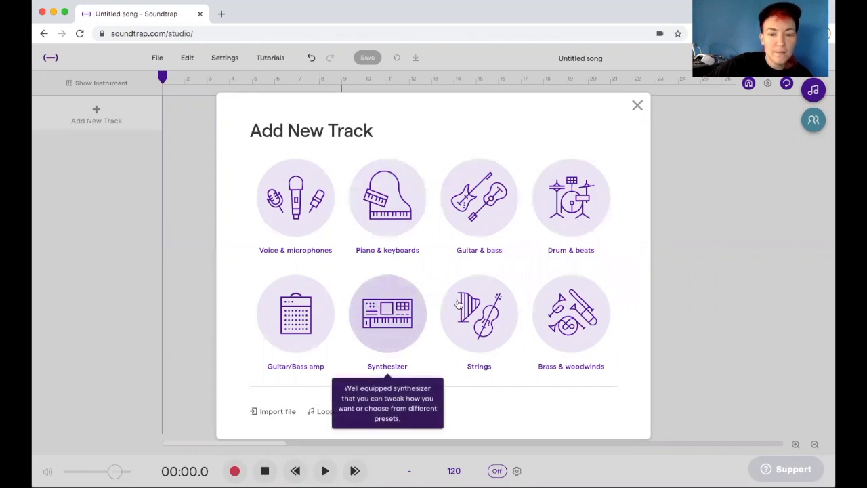
pyautogui.moveTo(570, 314)
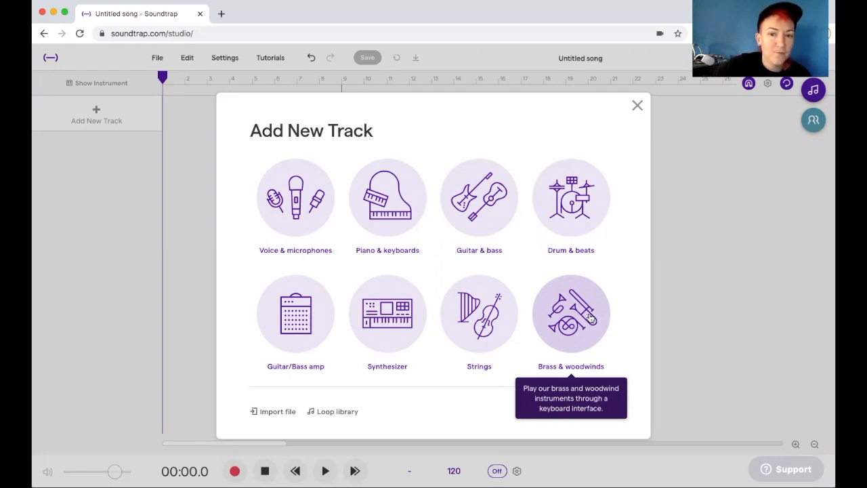
pyautogui.moveTo(415, 344)
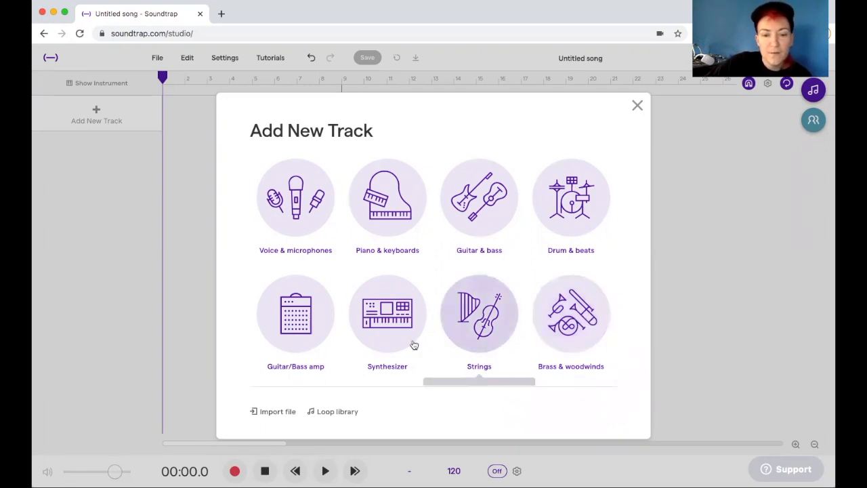
pyautogui.click(637, 105)
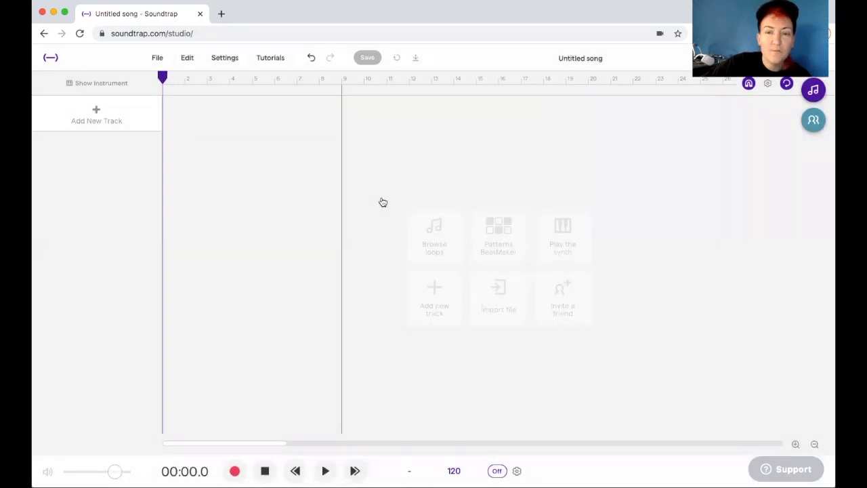
pyautogui.click(562, 234)
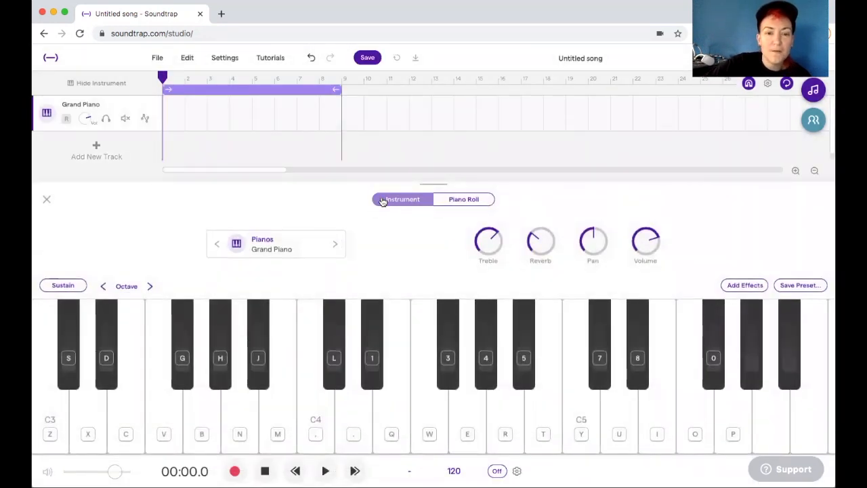
pyautogui.click(403, 199)
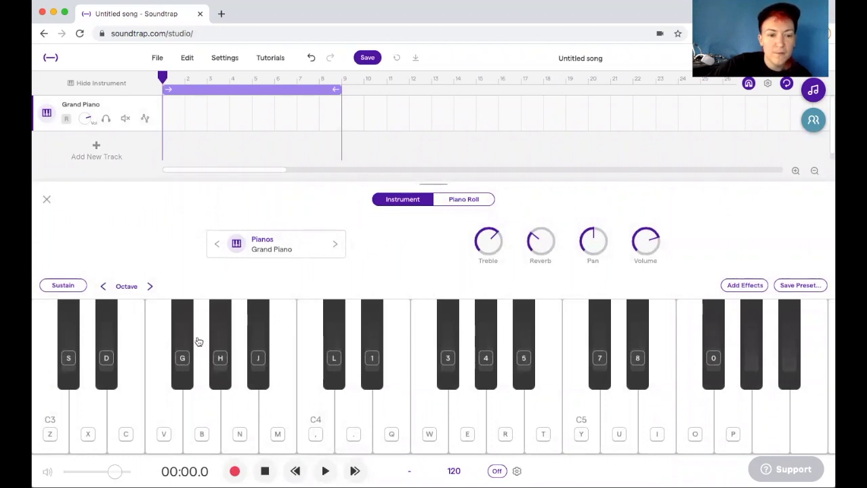
pyautogui.moveTo(220, 366)
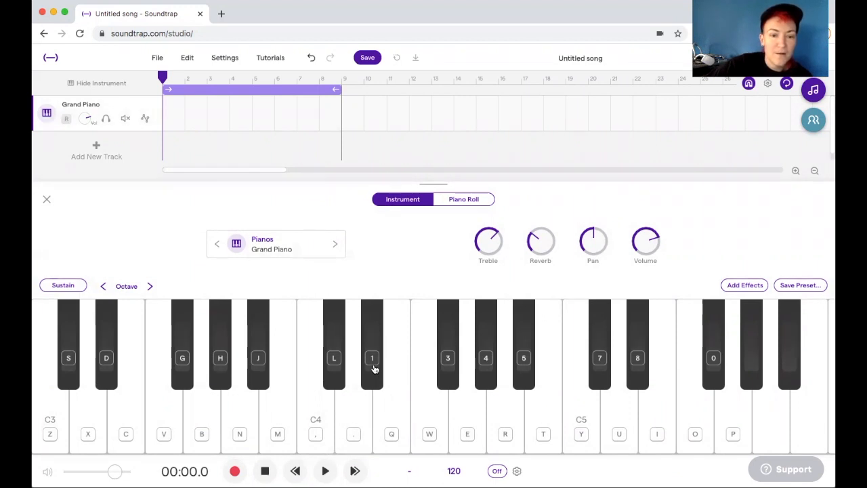
pyautogui.moveTo(312, 427)
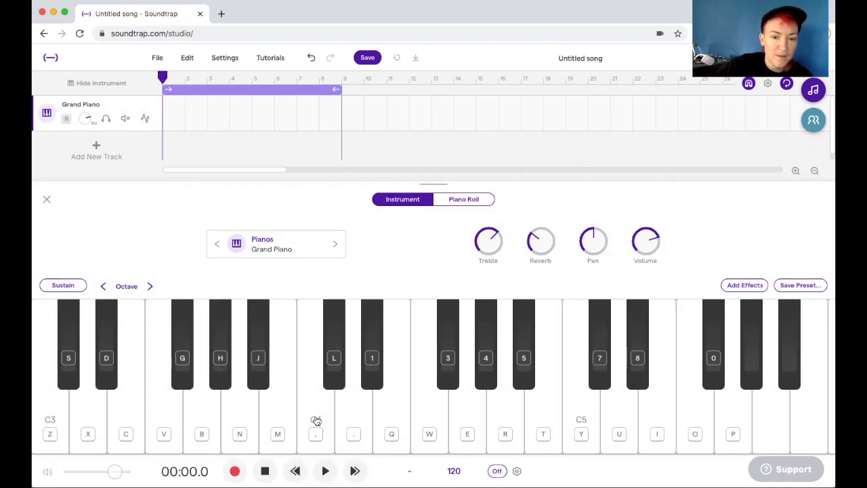
pyautogui.moveTo(329, 410)
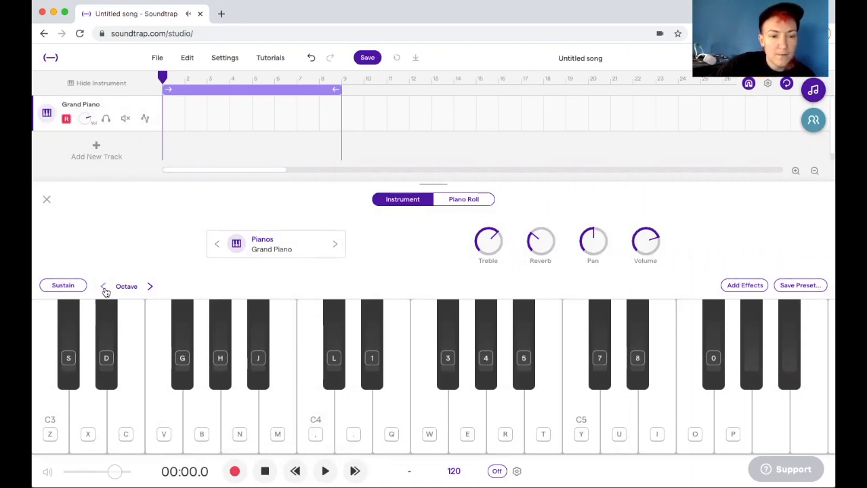
# Shift the on-screen keyboard down an octave to C1–C3 and play a couple of low notes.
pyautogui.click(104, 286)
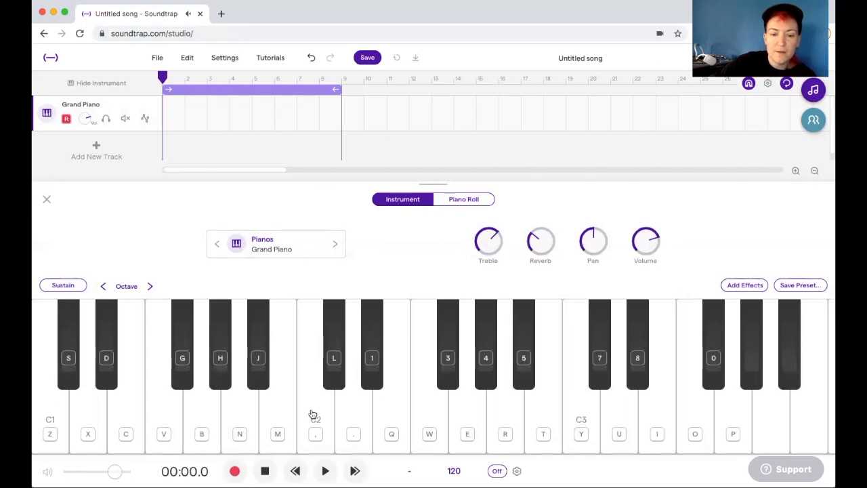
pyautogui.moveTo(399, 411)
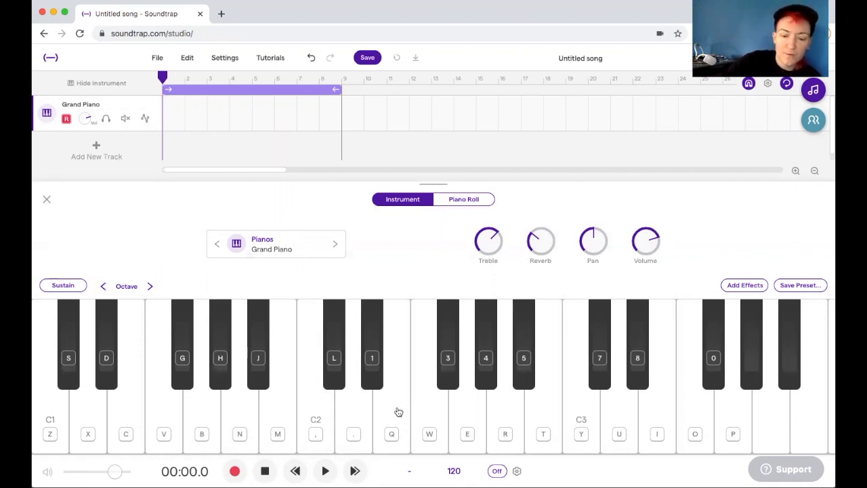
pyautogui.click(315, 406)
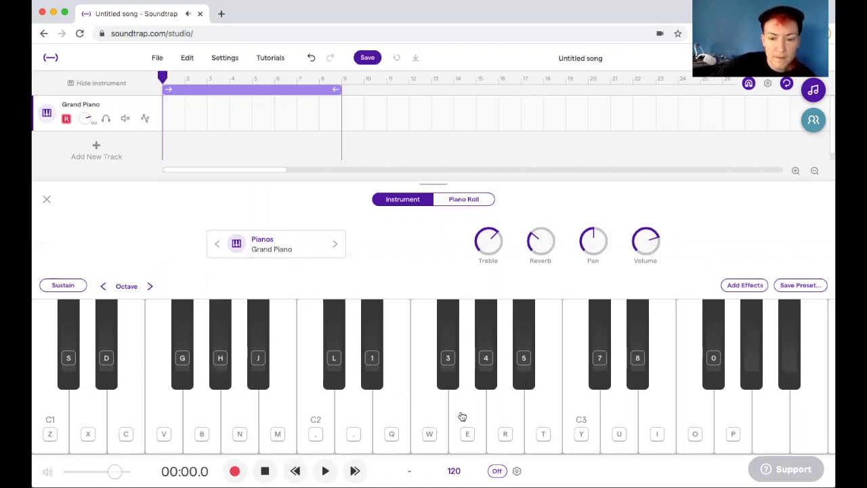
pyautogui.moveTo(395, 410)
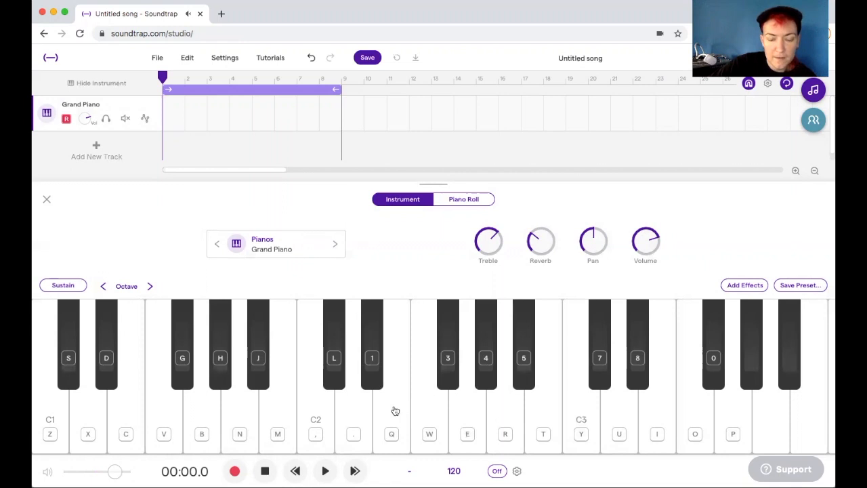
pyautogui.moveTo(393, 438)
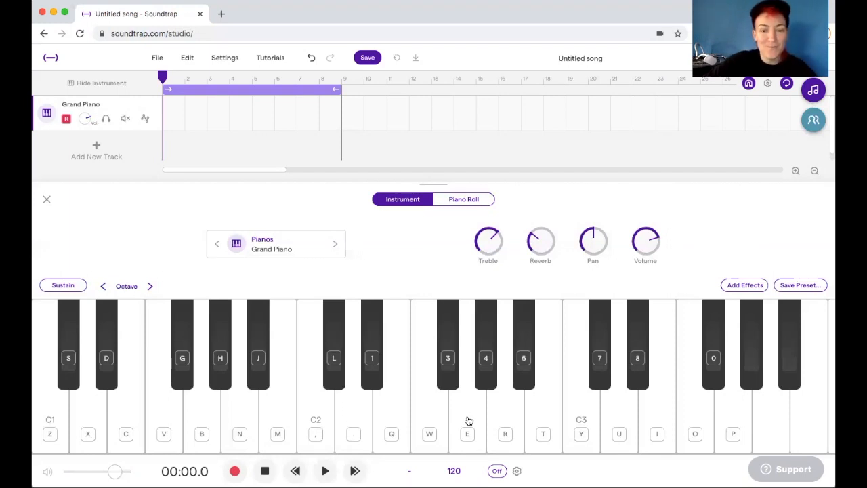
pyautogui.moveTo(124, 457)
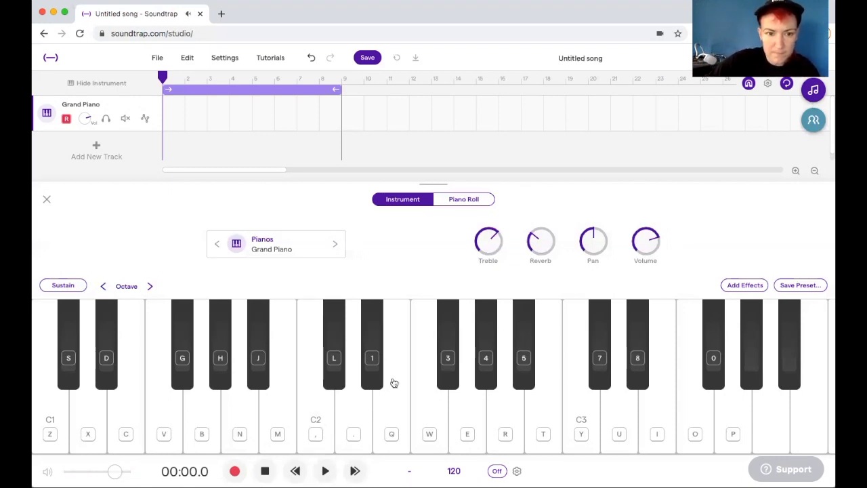
pyautogui.click(316, 377)
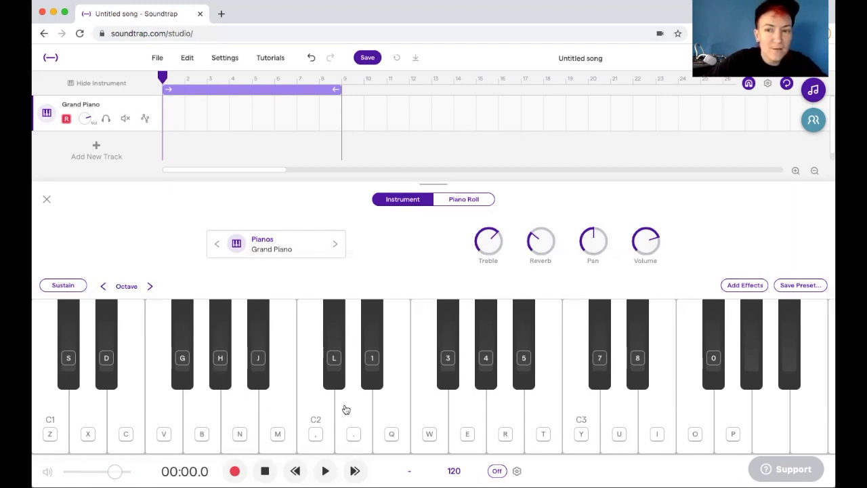
pyautogui.moveTo(441, 464)
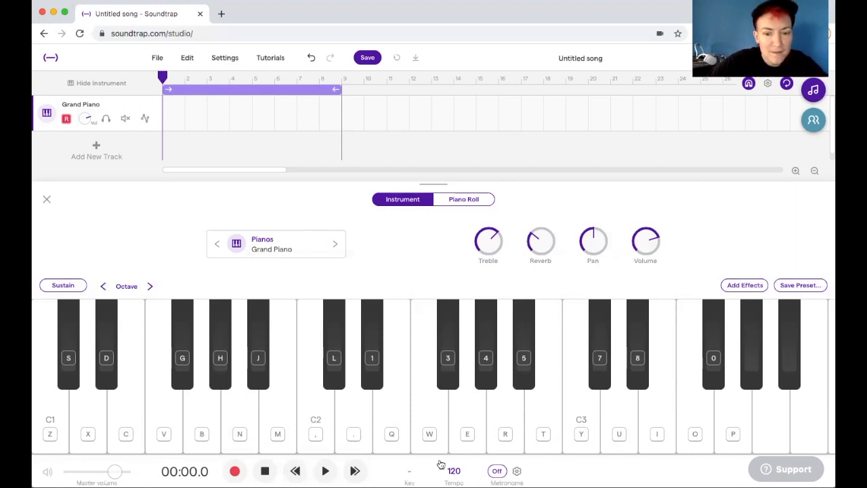
# Switch the metronome on and show its sound options with Clave and a 2-bar count-in.
pyautogui.click(497, 471)
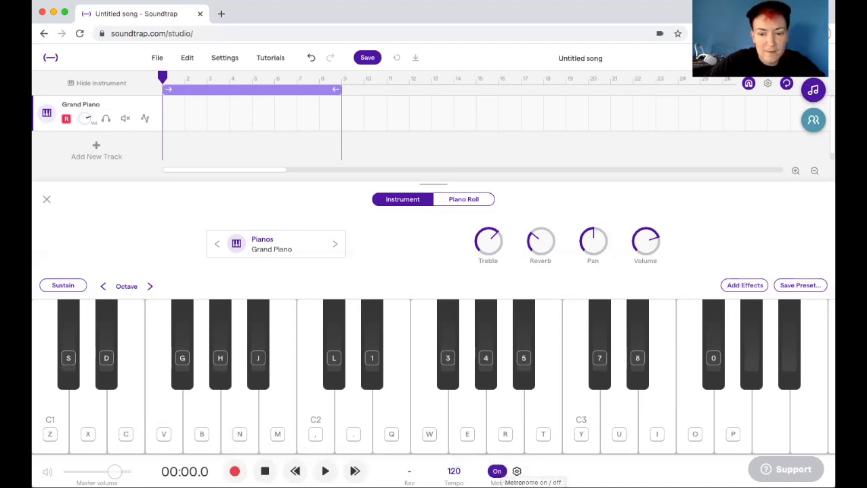
pyautogui.click(516, 471)
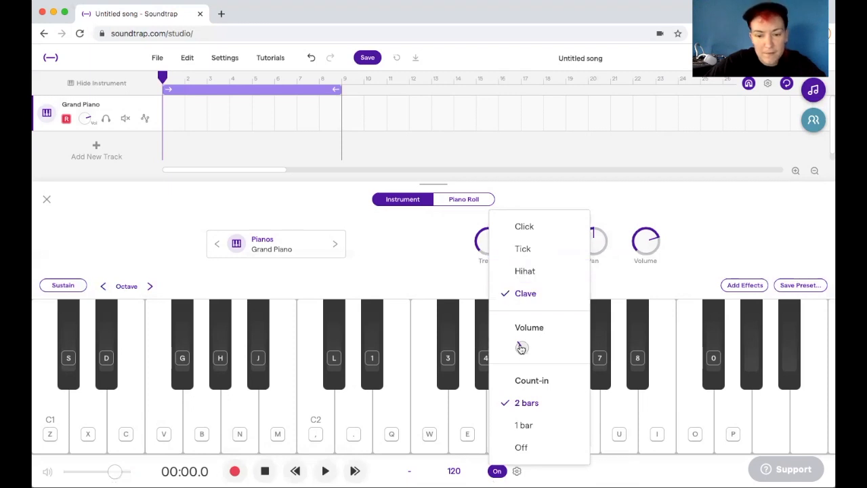
pyautogui.moveTo(481, 223)
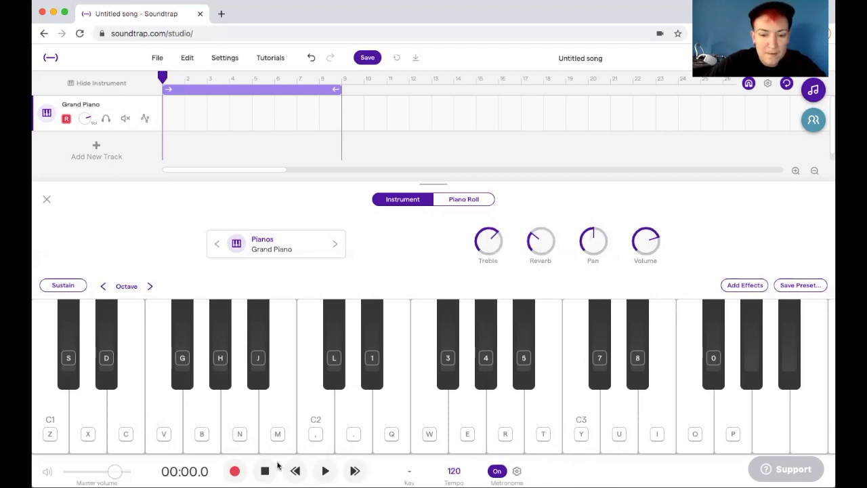
pyautogui.moveTo(234, 471)
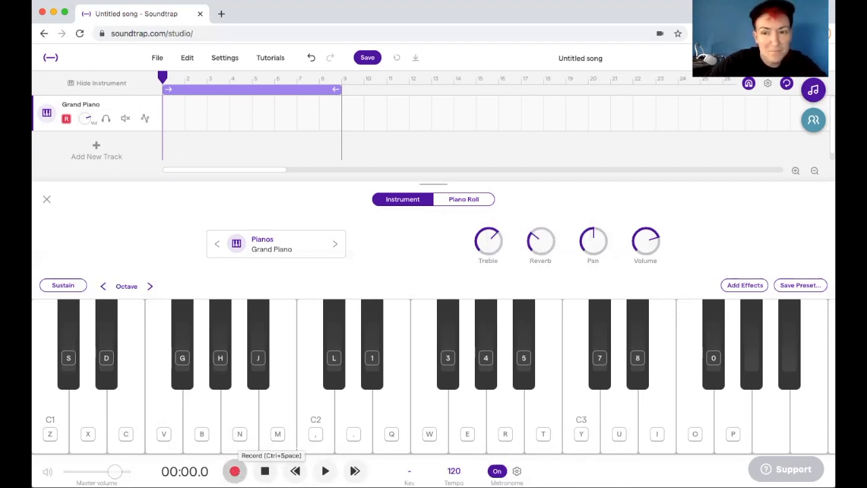
# Record the chord progression over bars 1–9 on the Grand Piano track and view it in the Piano Roll.
pyautogui.click(234, 470)
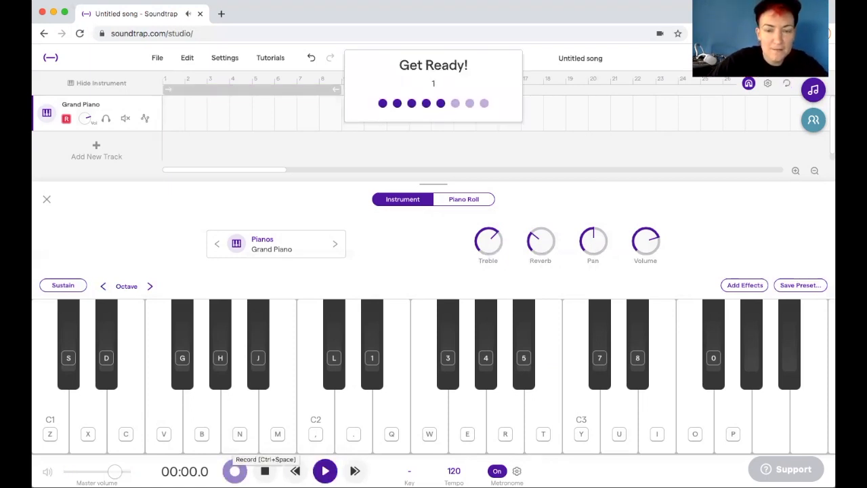
pyautogui.click(235, 471)
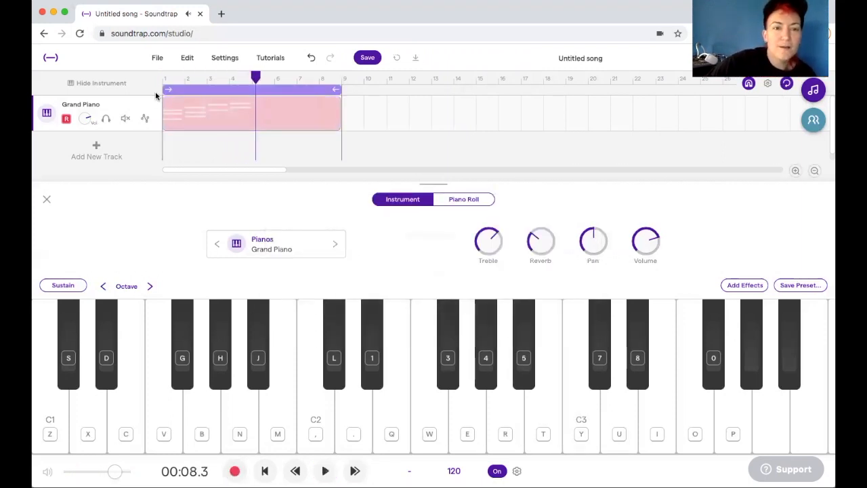
pyautogui.click(251, 113)
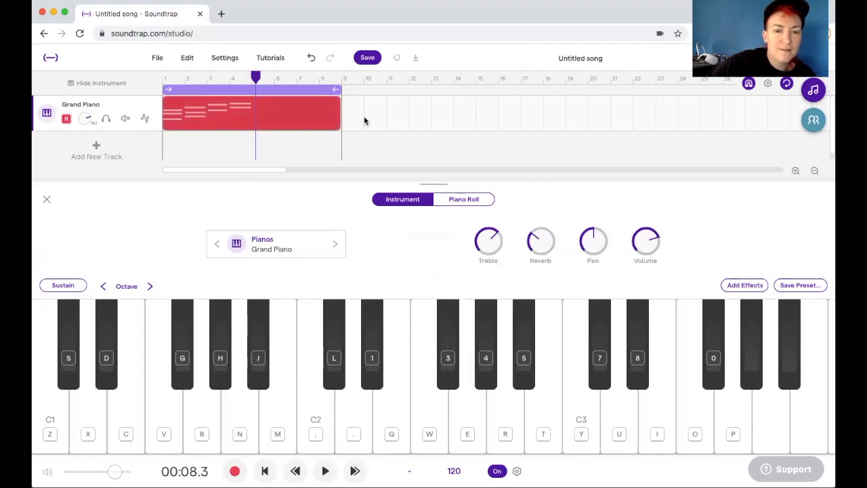
pyautogui.click(463, 199)
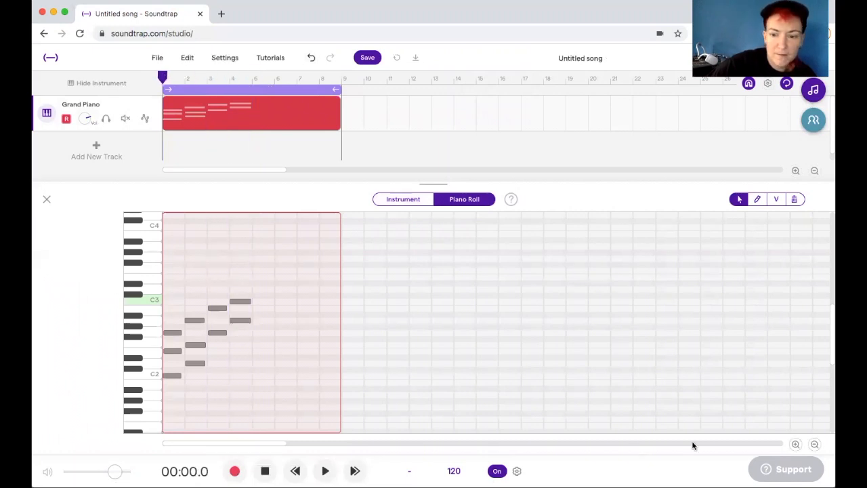
# Zoom into the Piano Roll and line up the first and third chords' note starts with their bar lines.
pyautogui.click(796, 444)
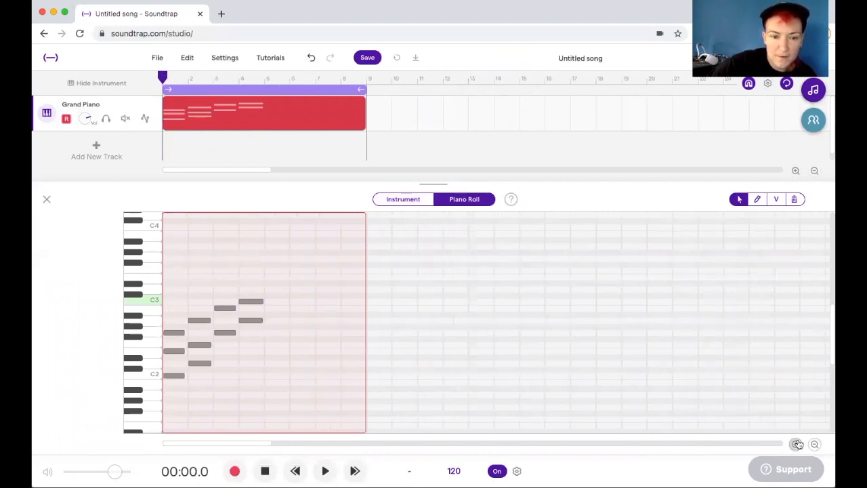
pyautogui.click(796, 445)
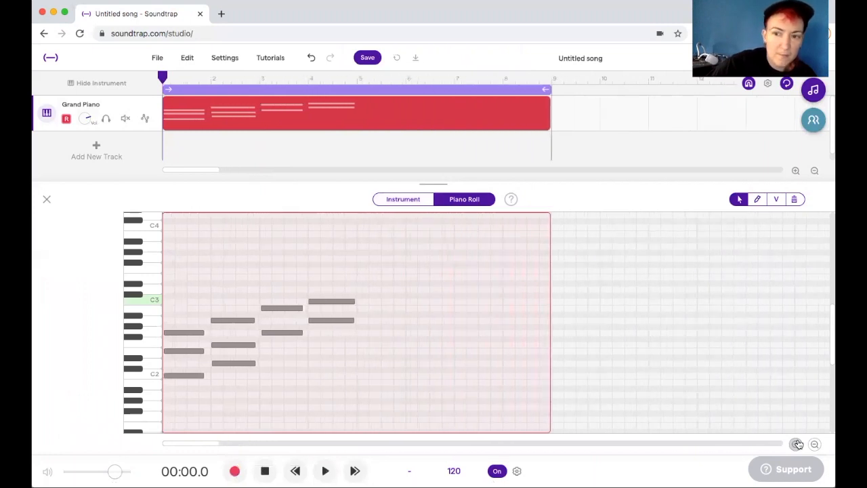
pyautogui.click(796, 443)
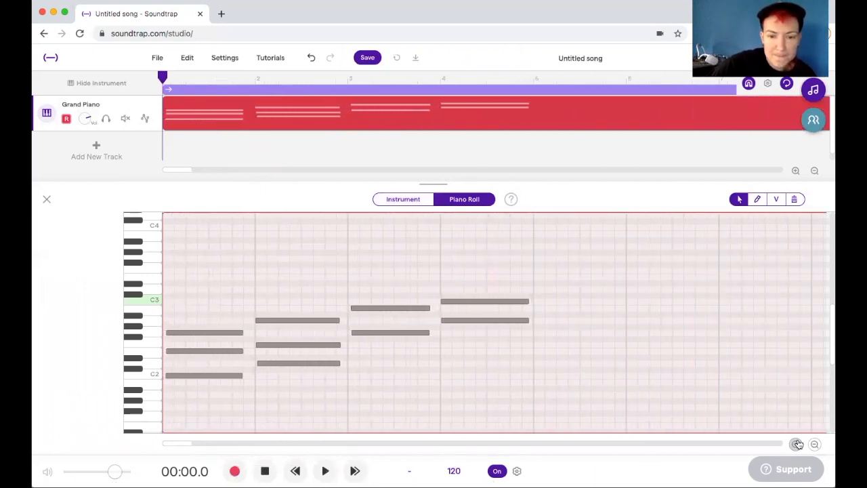
pyautogui.click(815, 444)
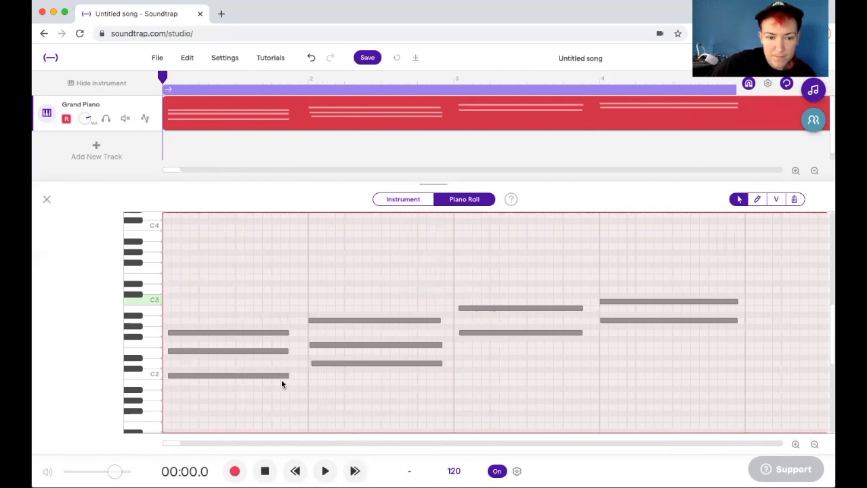
pyautogui.click(223, 332)
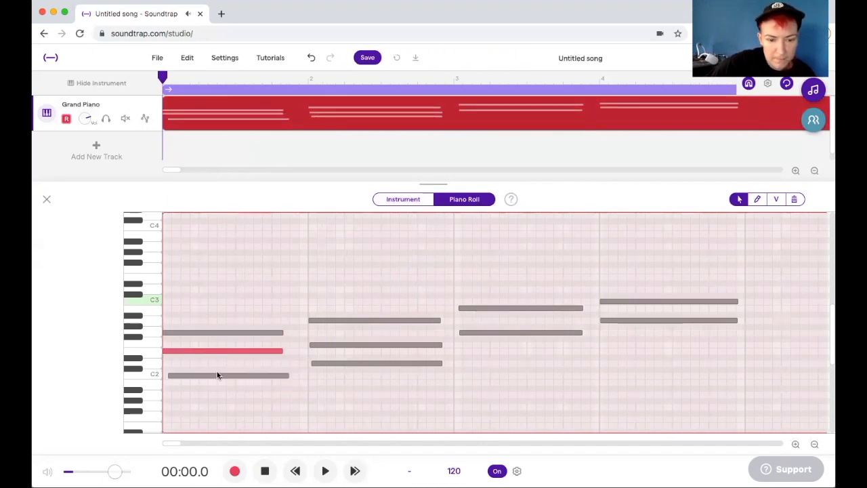
pyautogui.moveTo(227, 351); pyautogui.dragTo(227, 375)
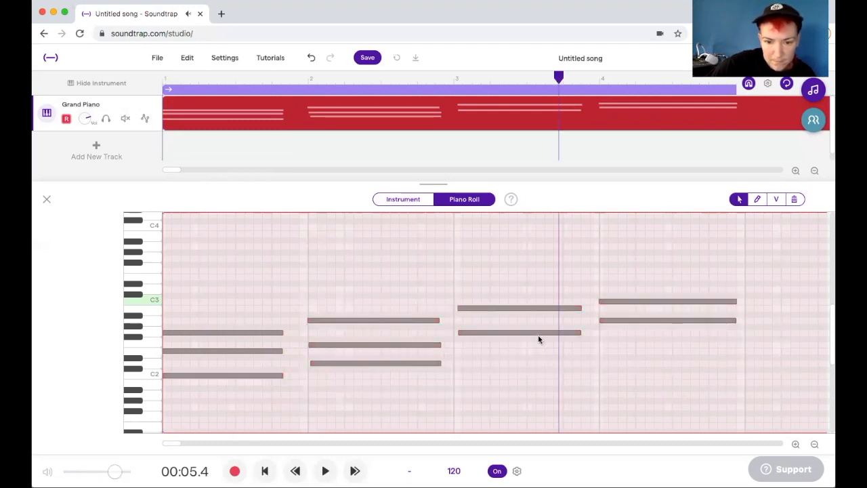
pyautogui.click(519, 332)
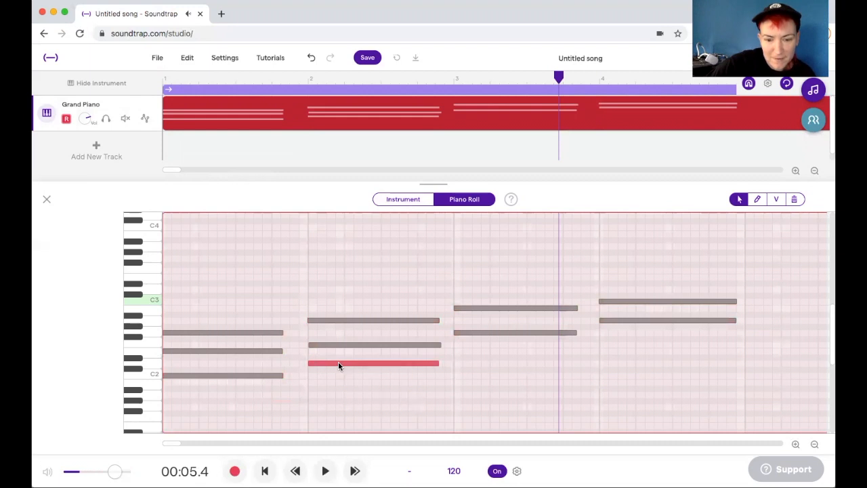
pyautogui.moveTo(548, 345)
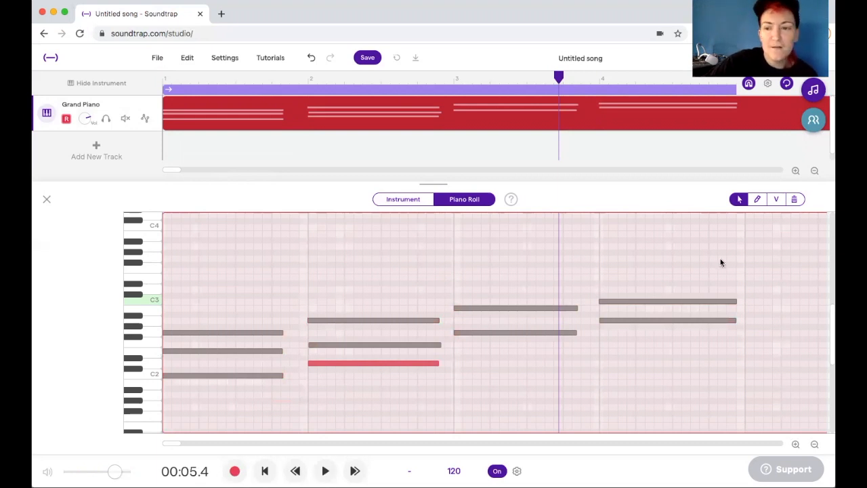
# Check note velocities, play back the chords, and add a high C4 top note to the fourth chord.
pyautogui.click(775, 198)
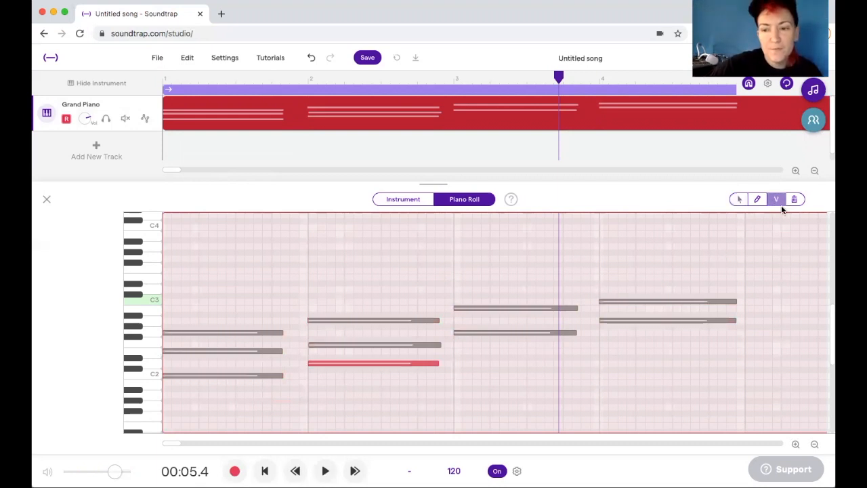
pyautogui.click(777, 199)
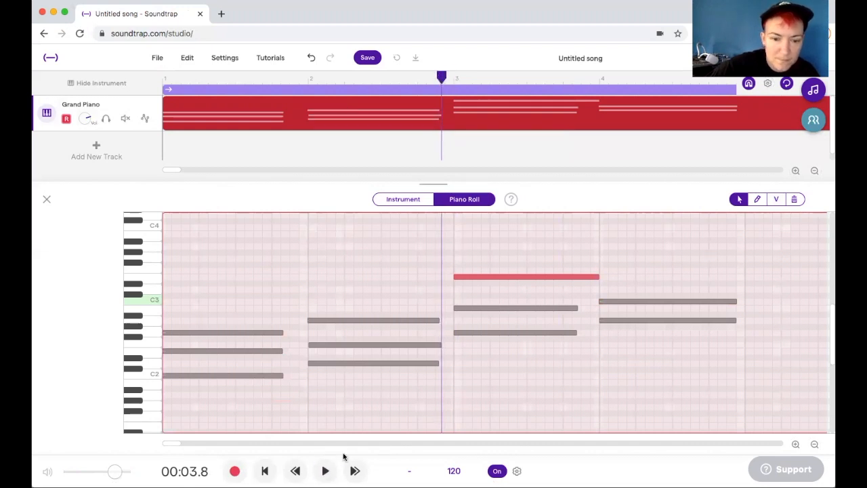
pyautogui.click(325, 470)
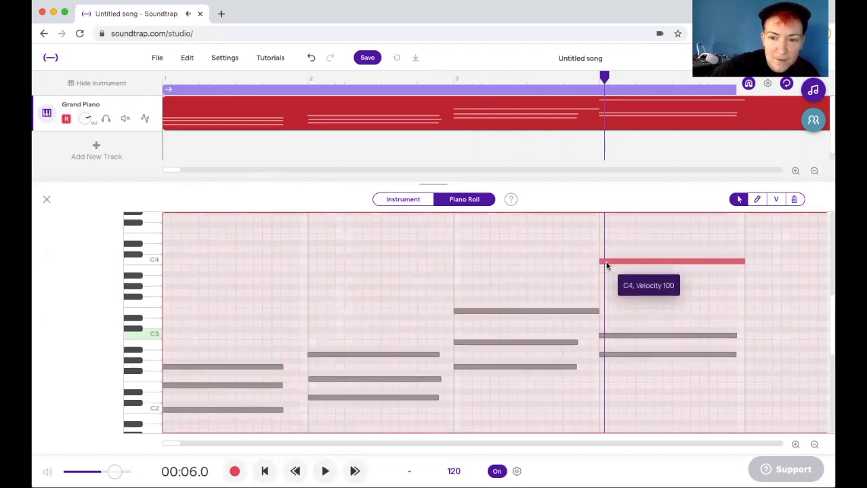
pyautogui.click(580, 76)
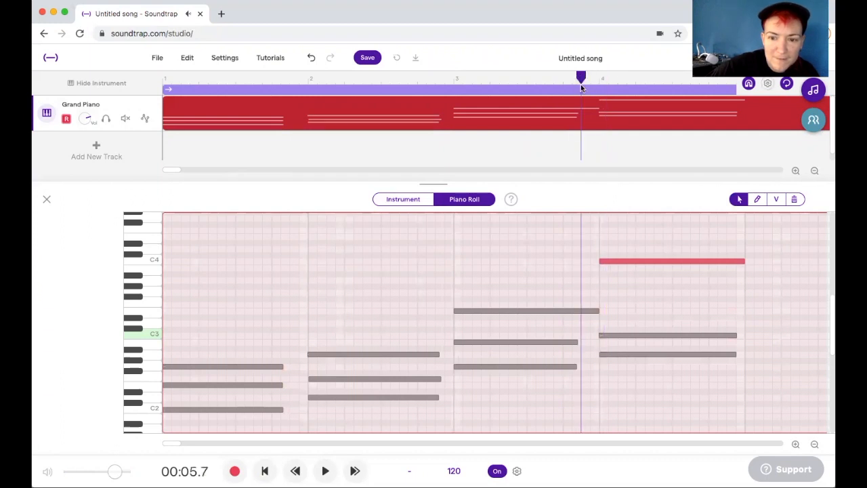
pyautogui.click(325, 471)
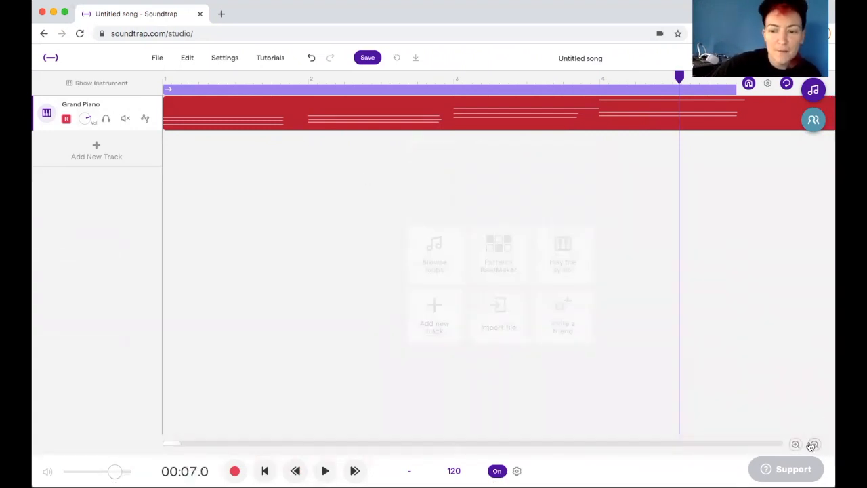
# Trim the chord region to end at bar 5 and loop it once so the pattern fills bars 1–9.
pyautogui.click(813, 444)
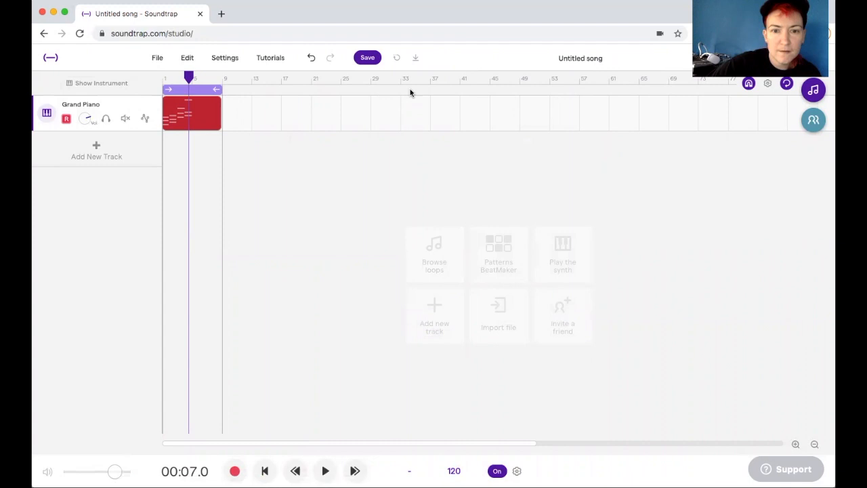
pyautogui.moveTo(208, 88)
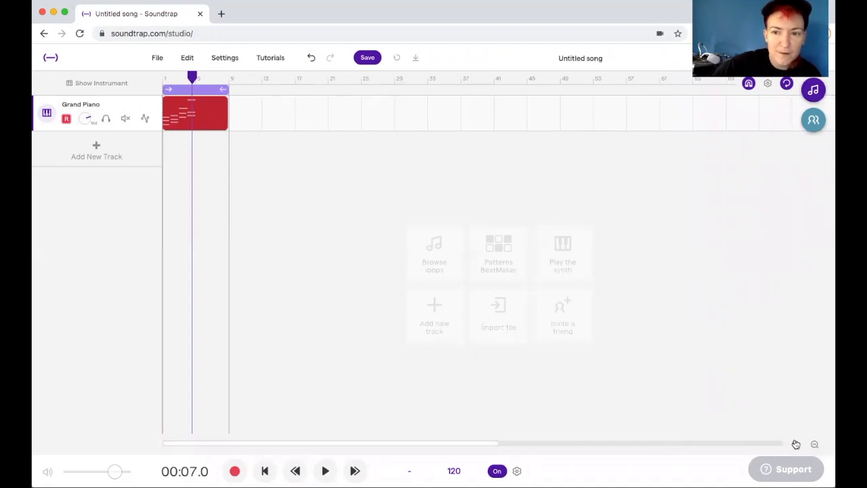
pyautogui.click(795, 444)
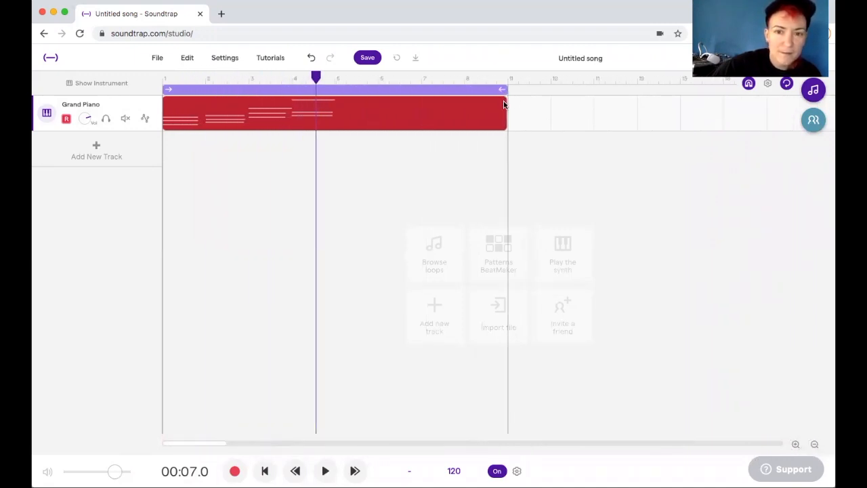
pyautogui.click(437, 101)
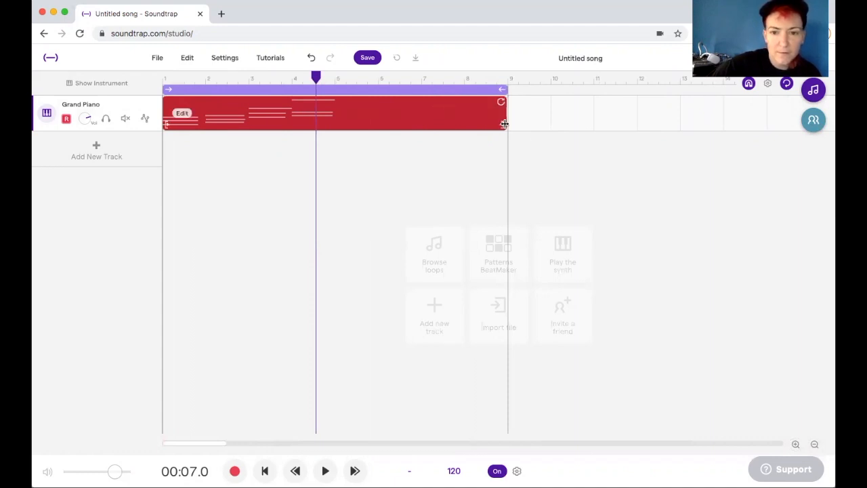
pyautogui.moveTo(504, 123); pyautogui.dragTo(329, 123)
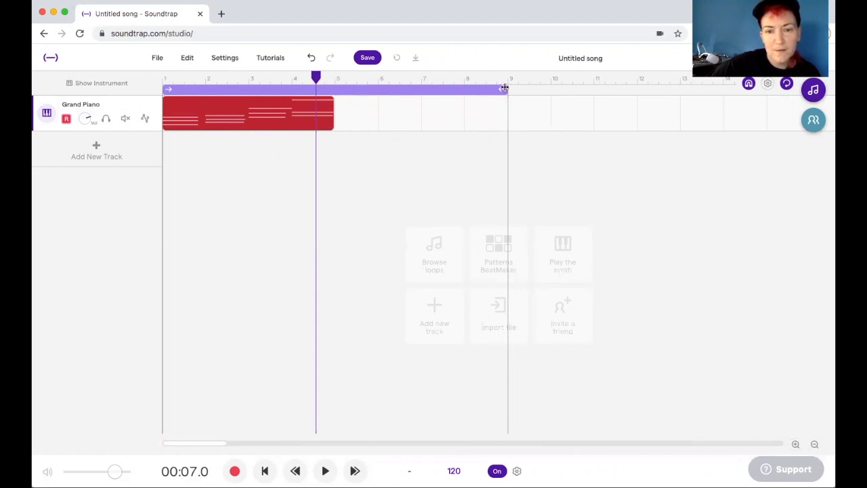
pyautogui.moveTo(332, 111); pyautogui.dragTo(494, 111)
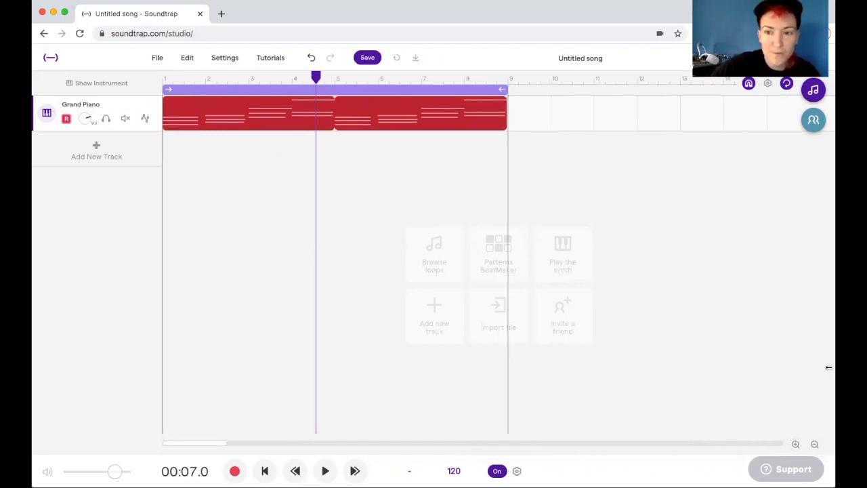
pyautogui.click(815, 445)
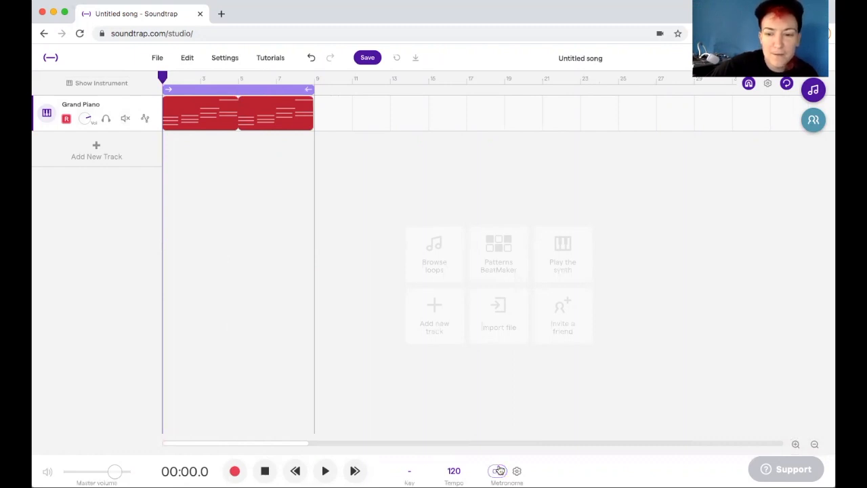
# Turn the metronome click off and bring the chord track's instrument panel back up.
pyautogui.click(324, 471)
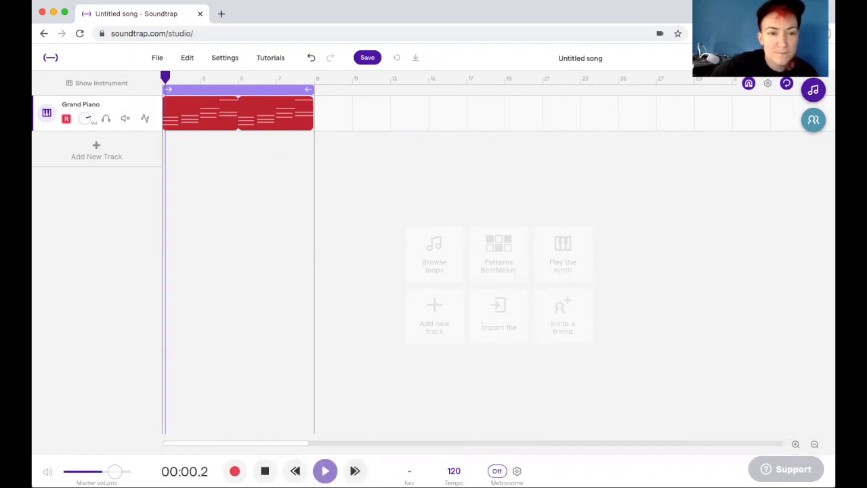
pyautogui.click(97, 83)
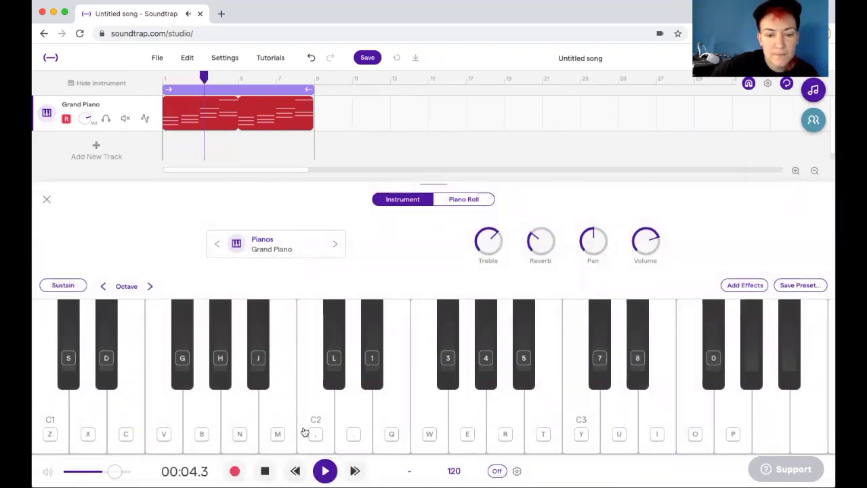
pyautogui.click(324, 471)
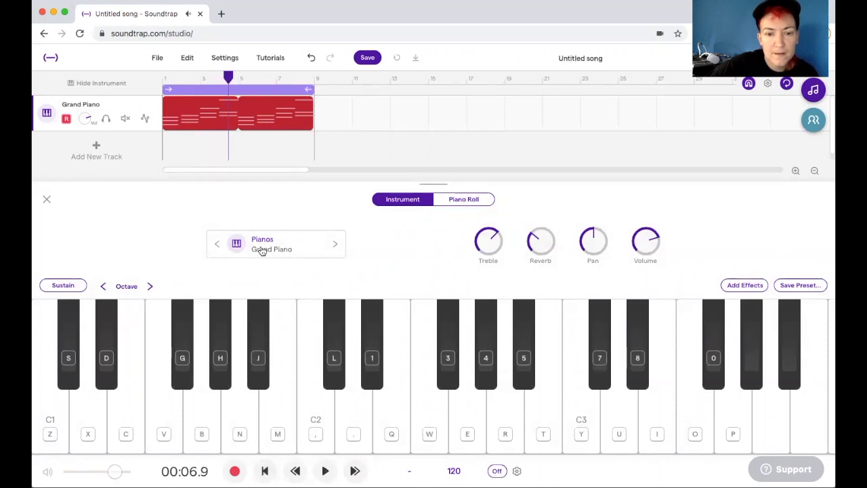
# Change the track's instrument preset from Grand Piano to Synths > Pads > 80s Pad.
pyautogui.click(275, 244)
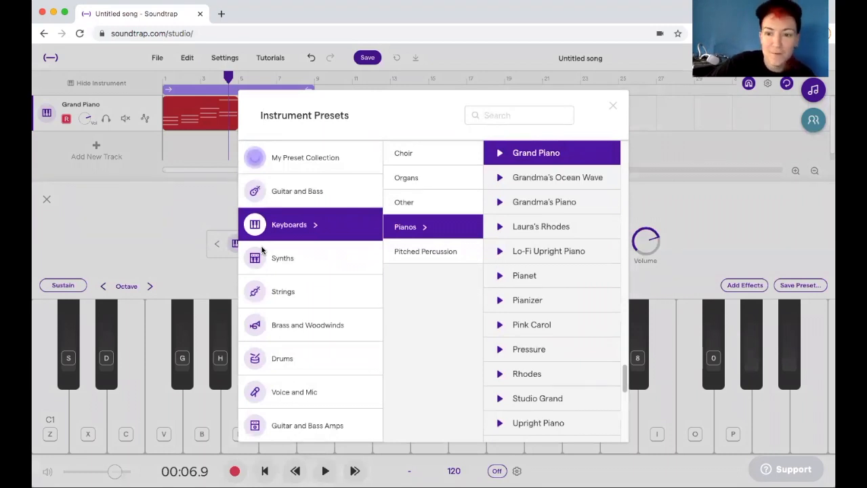
pyautogui.moveTo(324, 244)
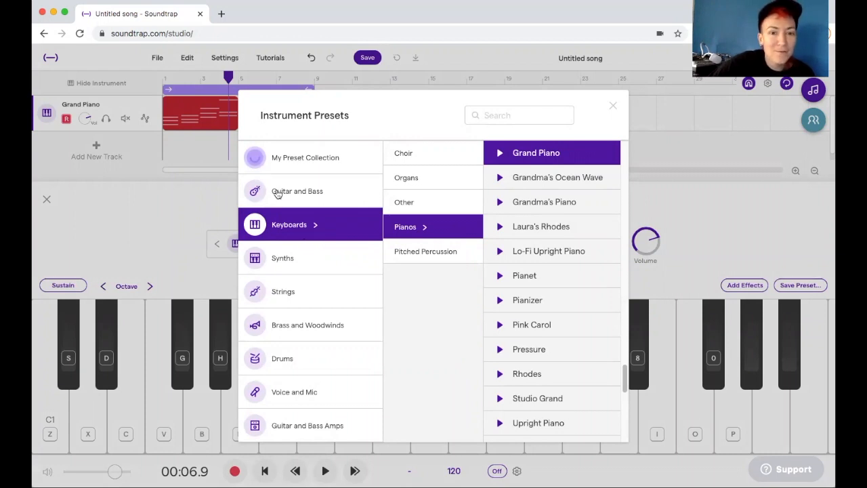
pyautogui.moveTo(282, 264)
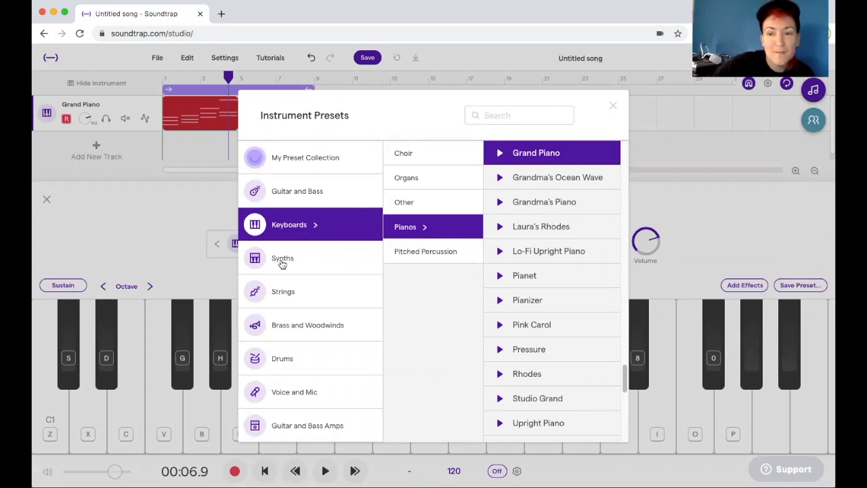
pyautogui.click(283, 258)
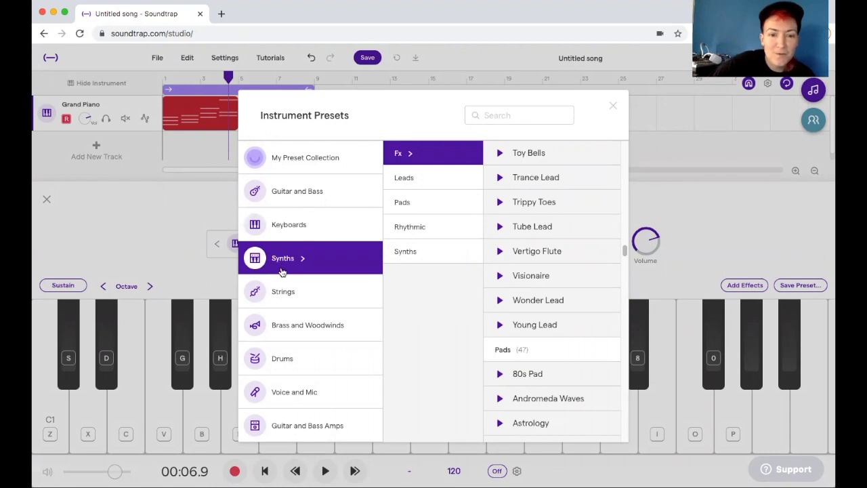
pyautogui.moveTo(292, 332)
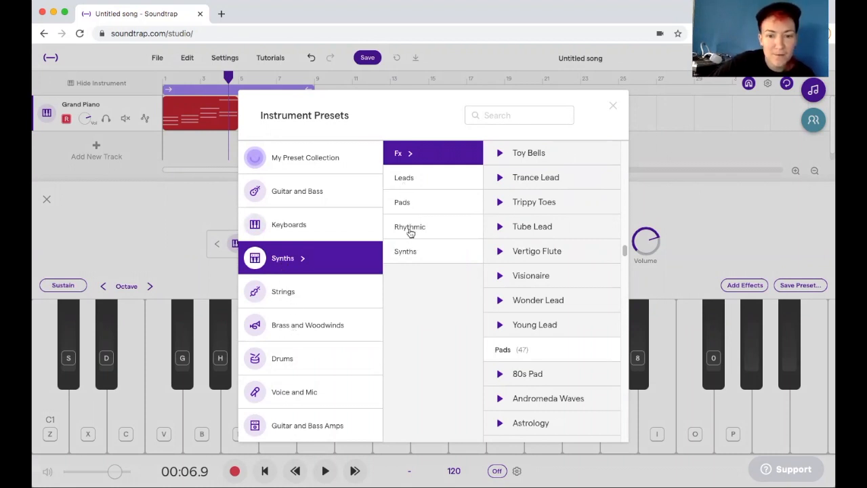
pyautogui.click(402, 202)
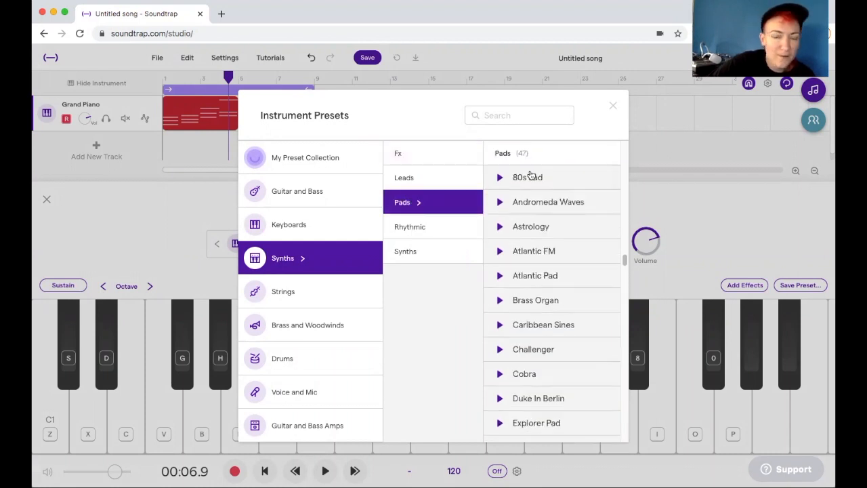
pyautogui.click(527, 177)
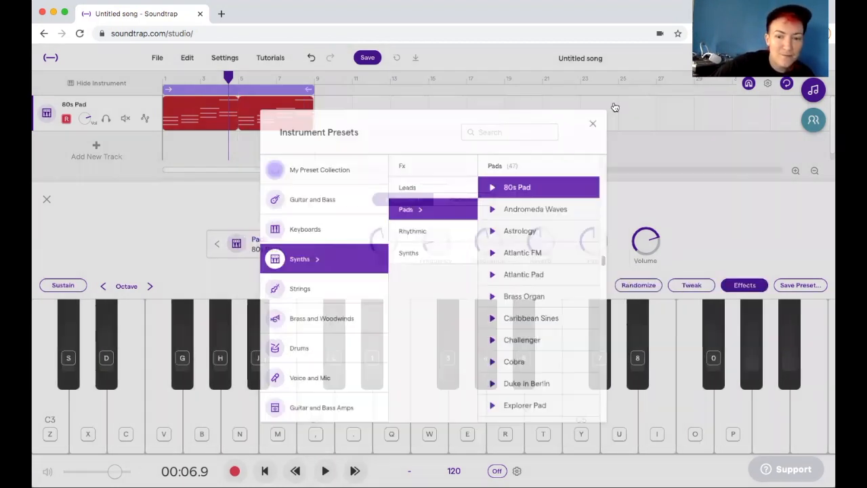
pyautogui.click(592, 124)
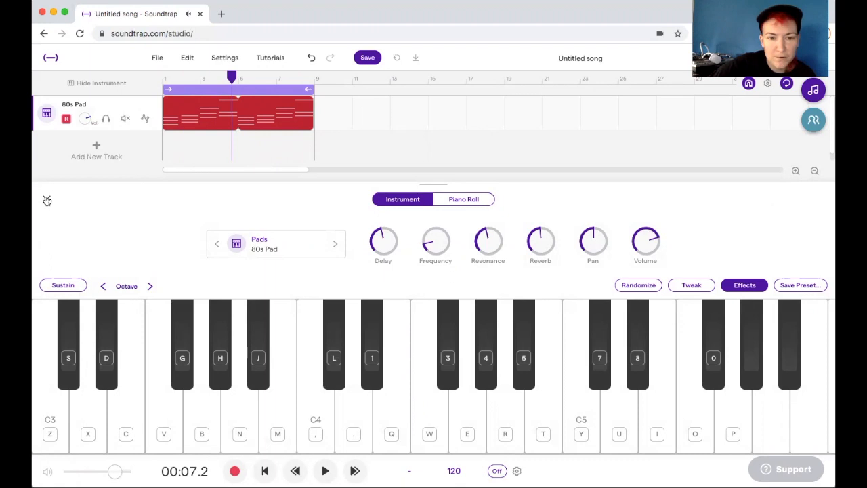
pyautogui.click(96, 82)
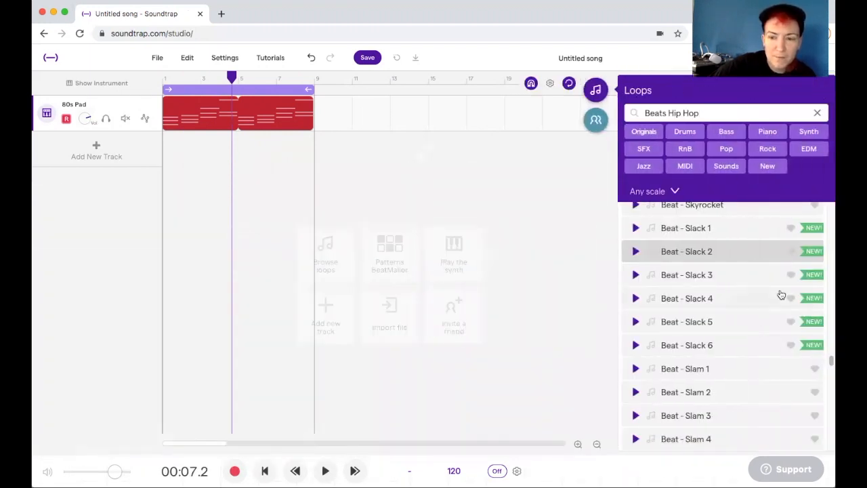
# Preview the Beat - Slack 2 hip hop loop, add it as a drum track under the 80s Pad, and stop playback.
pyautogui.click(635, 251)
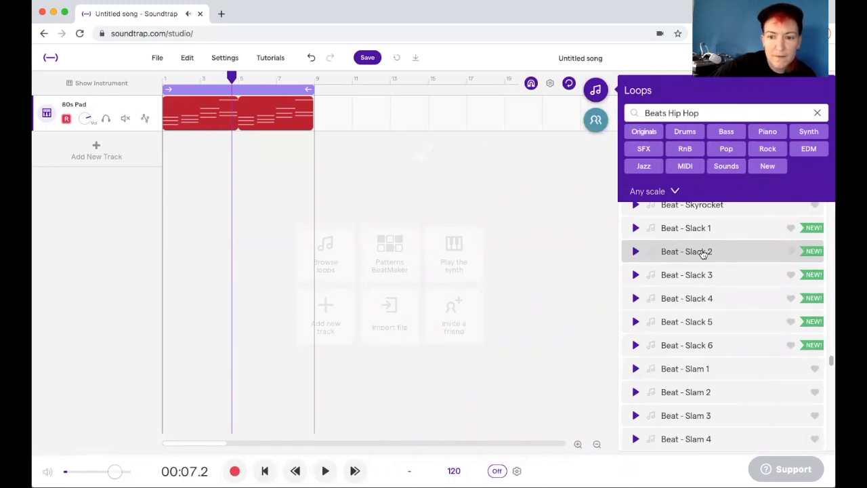
pyautogui.click(325, 471)
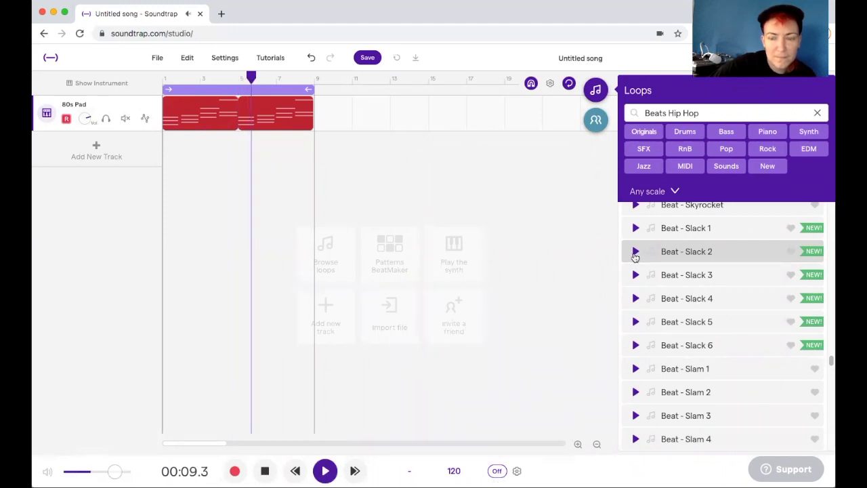
pyautogui.click(635, 251)
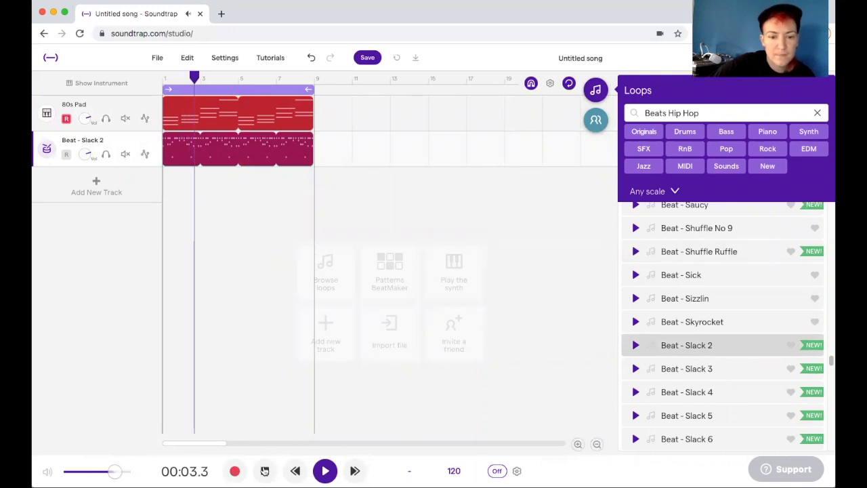
pyautogui.click(326, 471)
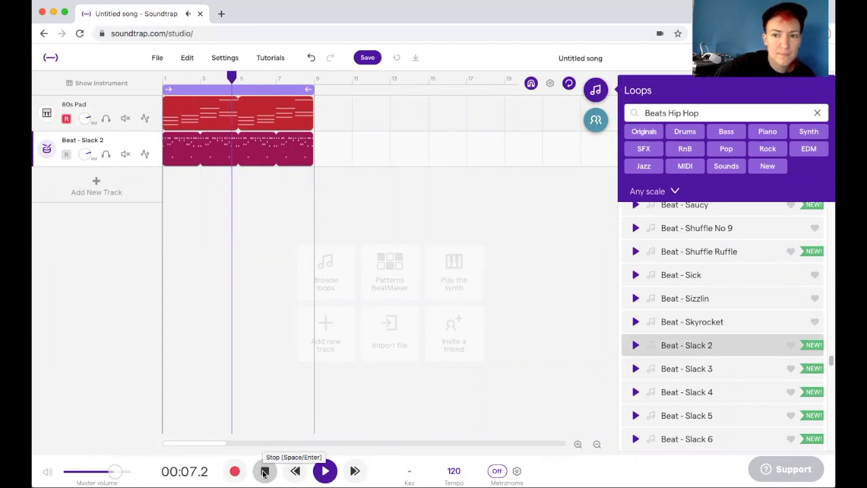
pyautogui.click(264, 471)
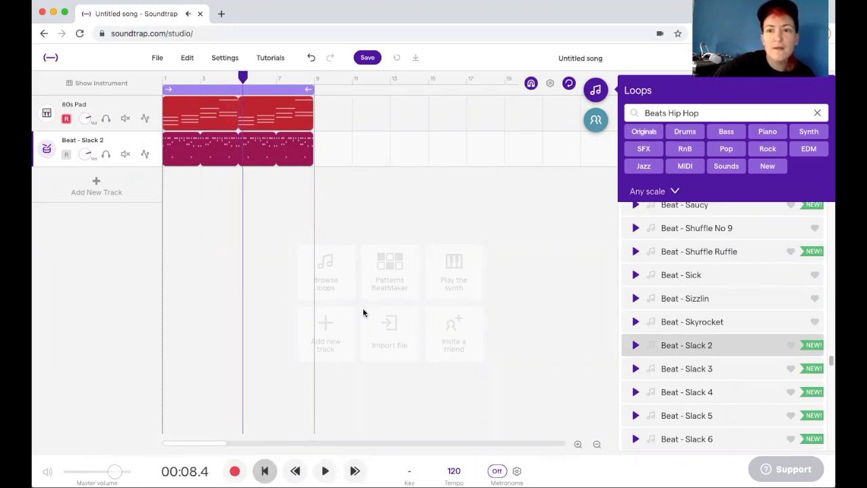
pyautogui.moveTo(642, 23)
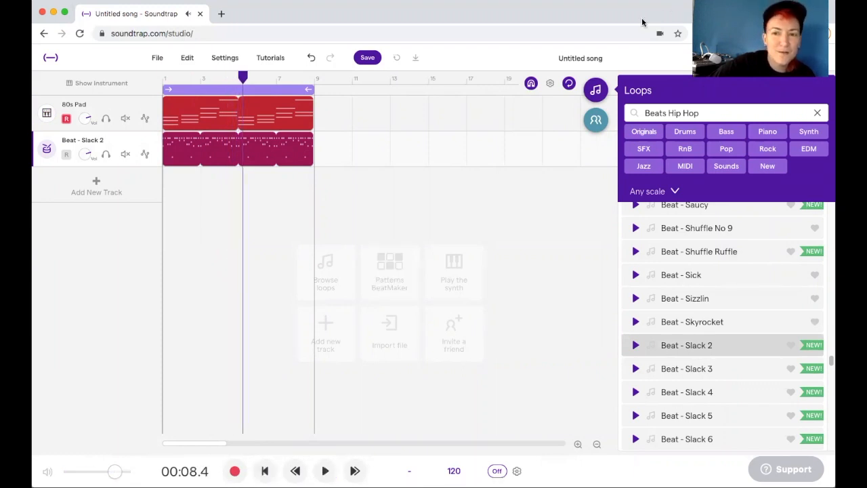
pyautogui.moveTo(587, 21)
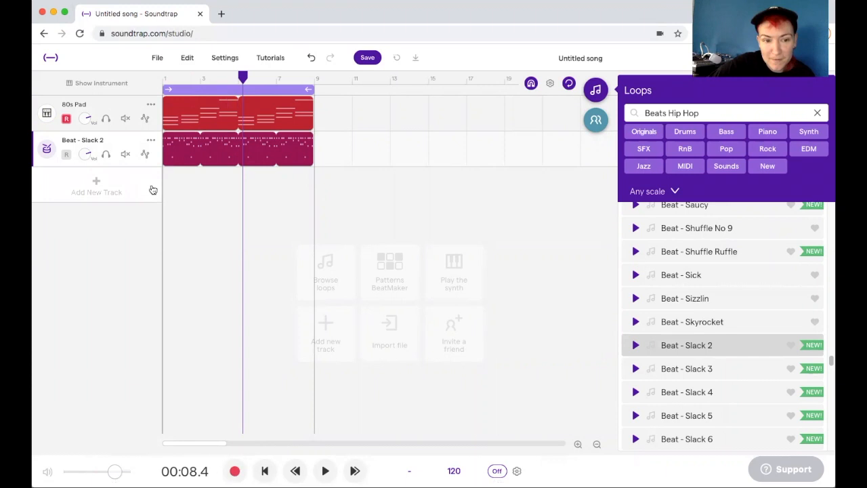
pyautogui.moveTo(181, 198)
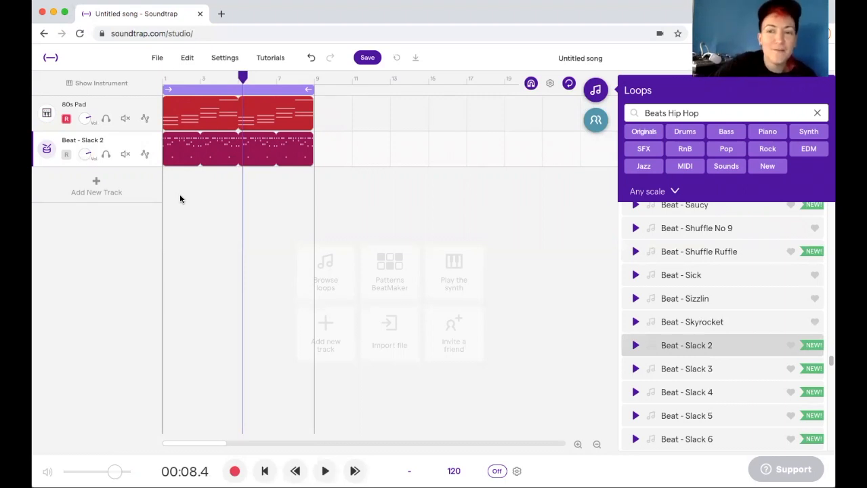
pyautogui.moveTo(192, 198)
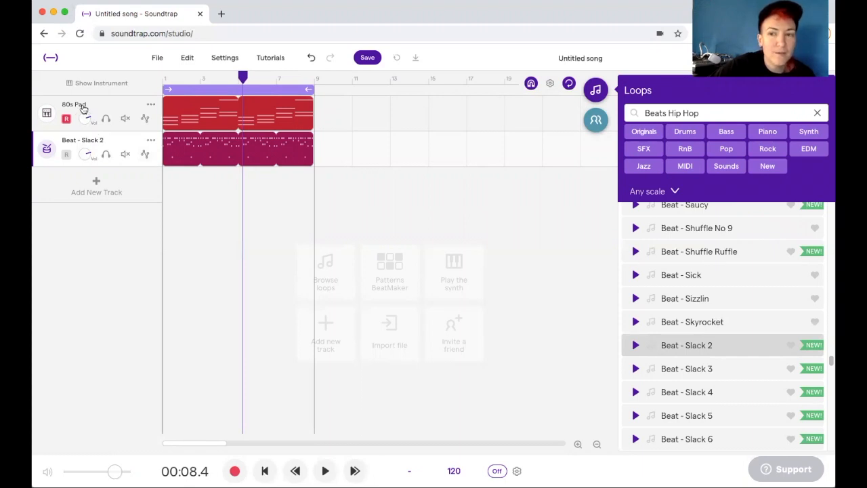
pyautogui.click(96, 187)
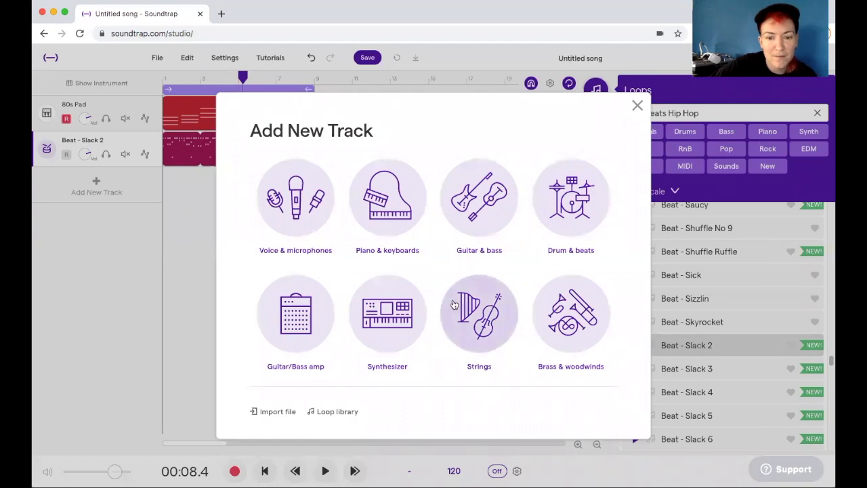
# Add an empty Synthesizer track using the Leads > Fuzzy Tube preset below the drum loop.
pyautogui.click(387, 314)
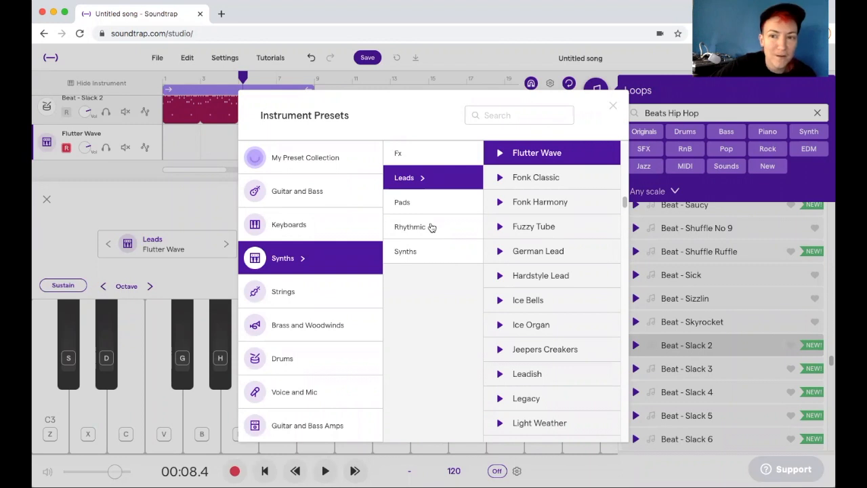
pyautogui.moveTo(464, 224)
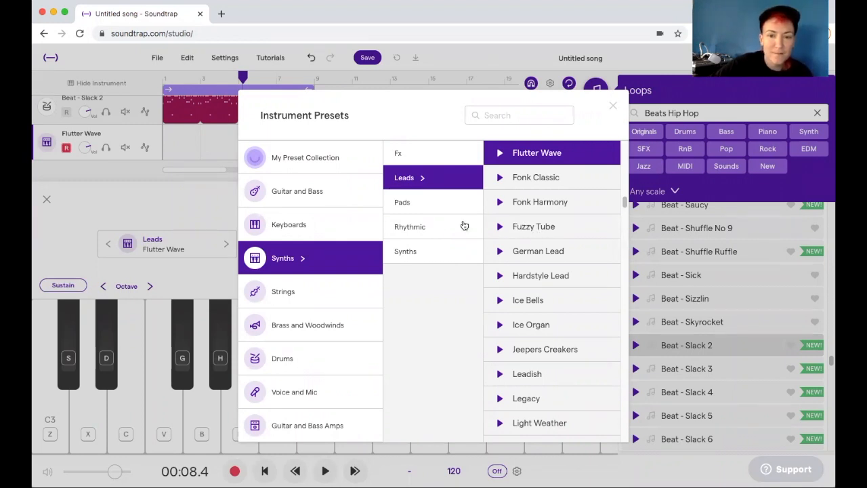
pyautogui.click(410, 226)
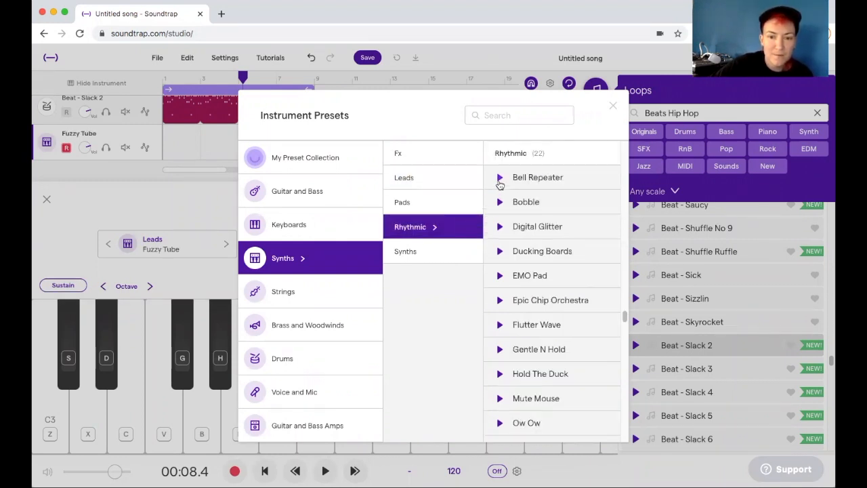
pyautogui.moveTo(500, 178)
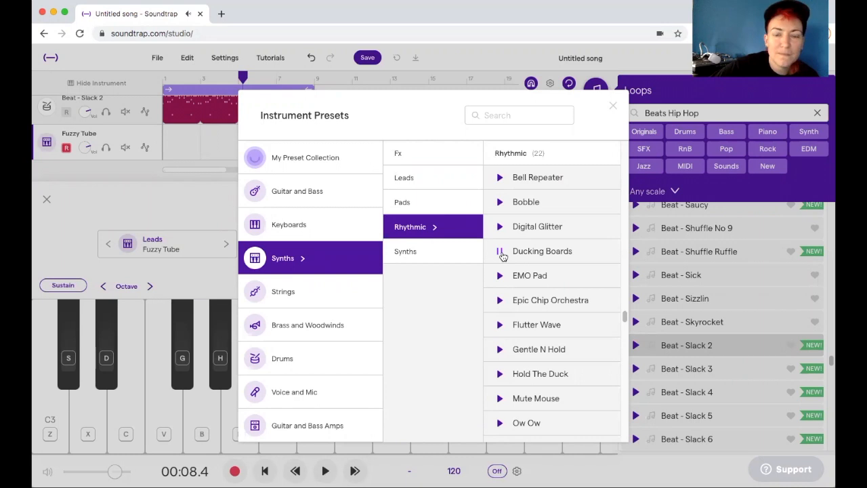
pyautogui.moveTo(614, 102)
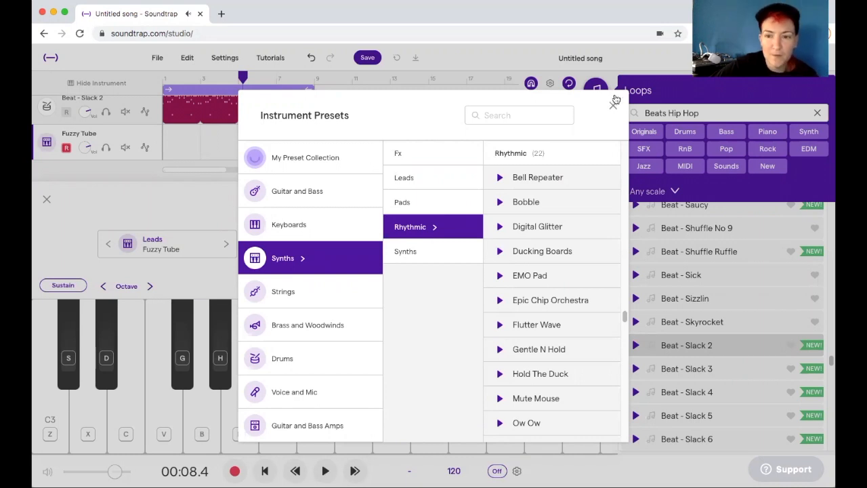
pyautogui.click(613, 100)
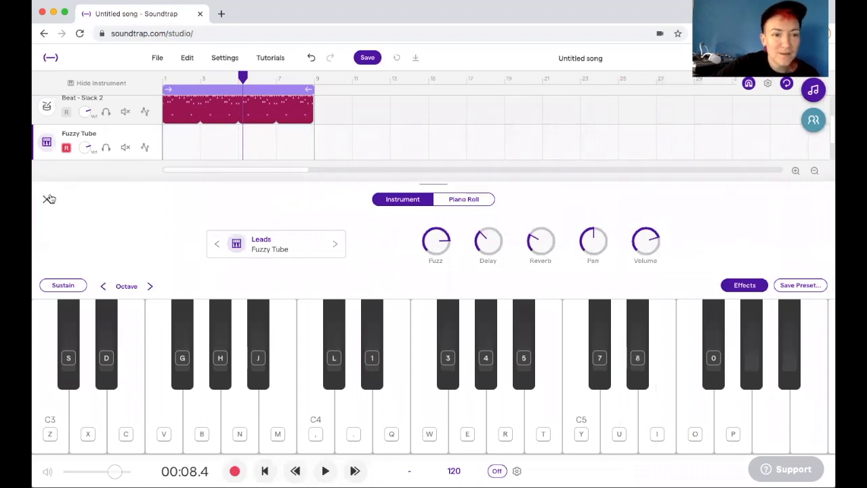
pyautogui.click(49, 198)
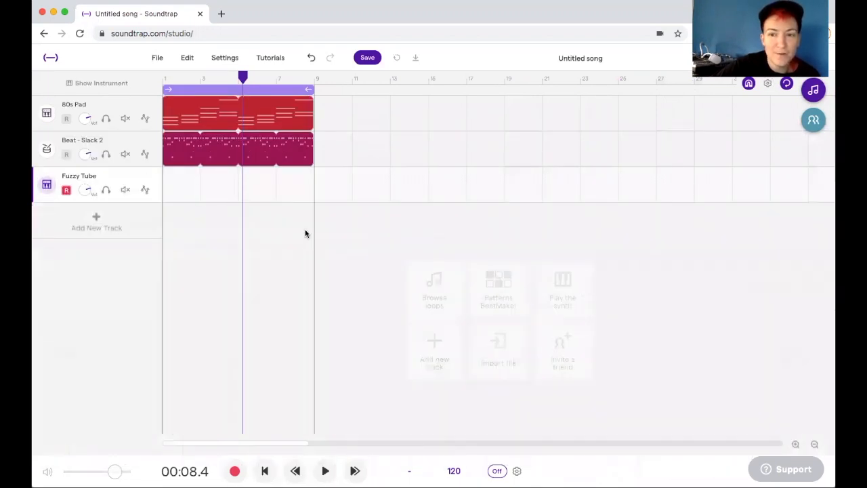